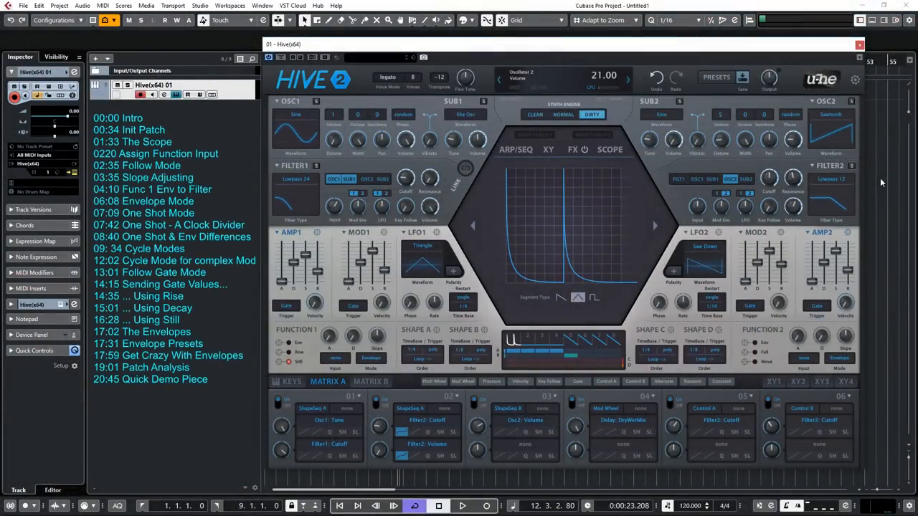
- Reset to the Init patch and add a Matrix A route targeting Filter1: Cutoff
left_click(628, 77)
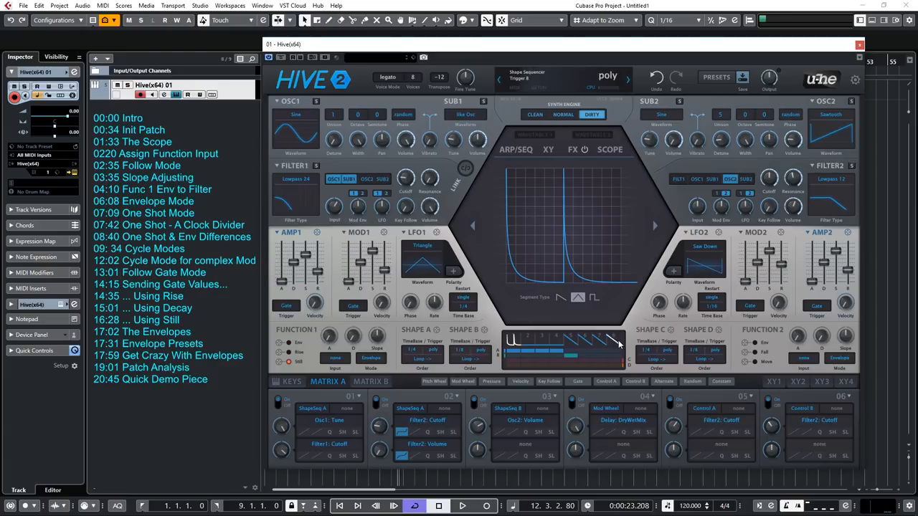
left_click(628, 79)
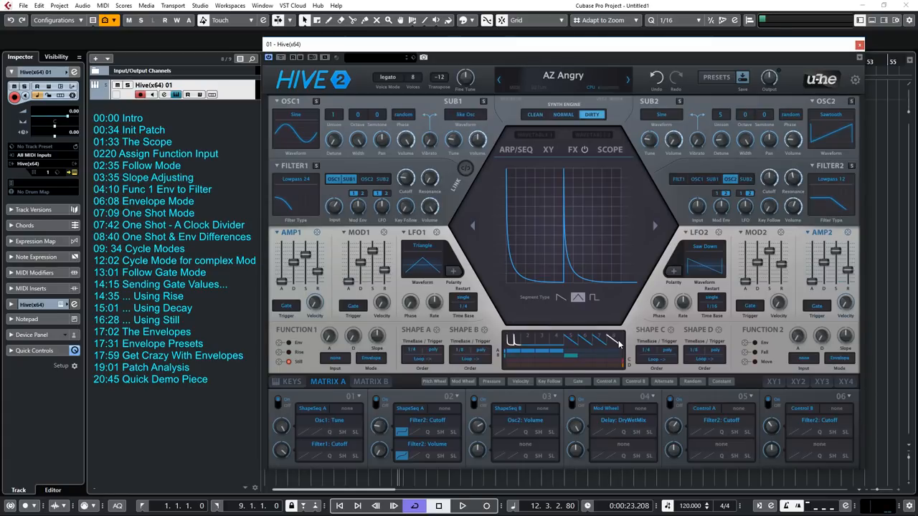
mouse_move(751, 322)
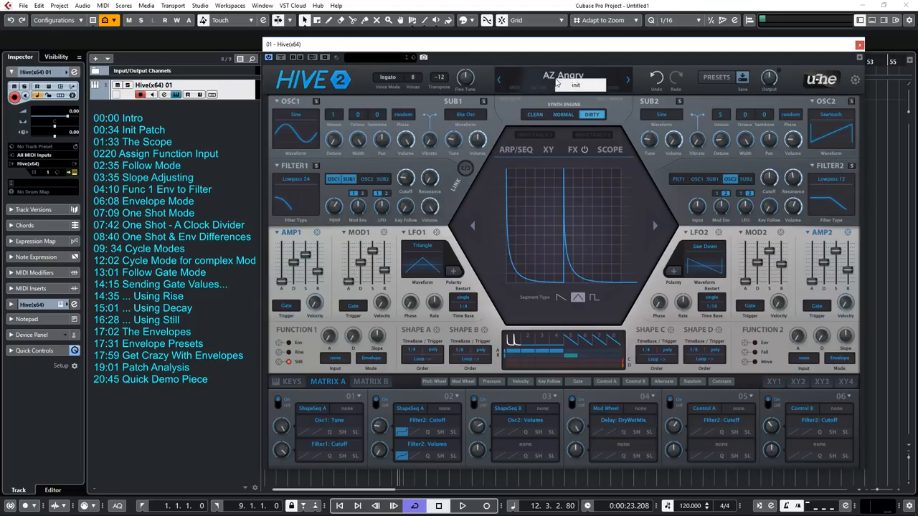
left_click(580, 86)
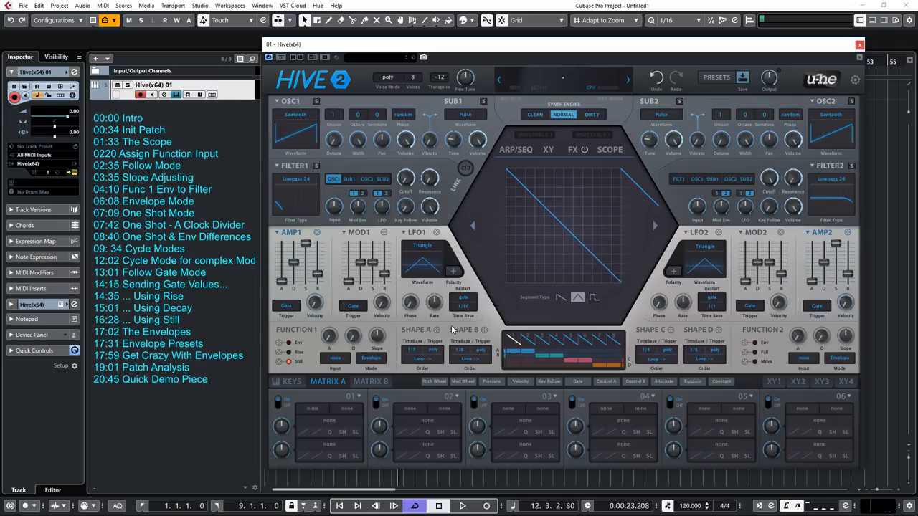
mouse_move(430, 246)
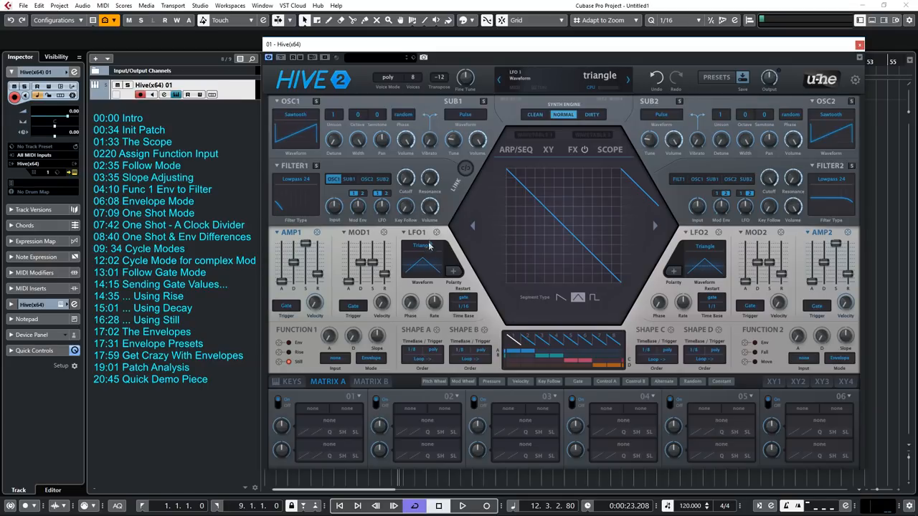
left_click(433, 232)
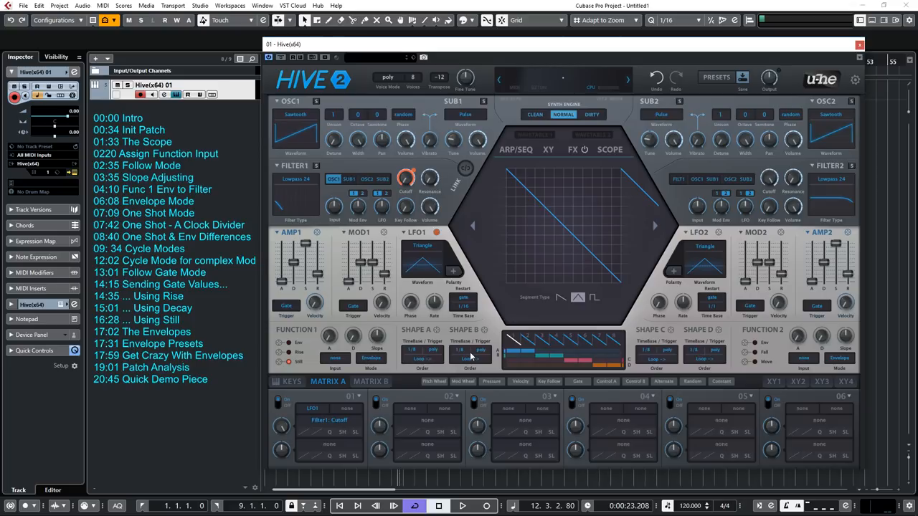
mouse_move(542, 321)
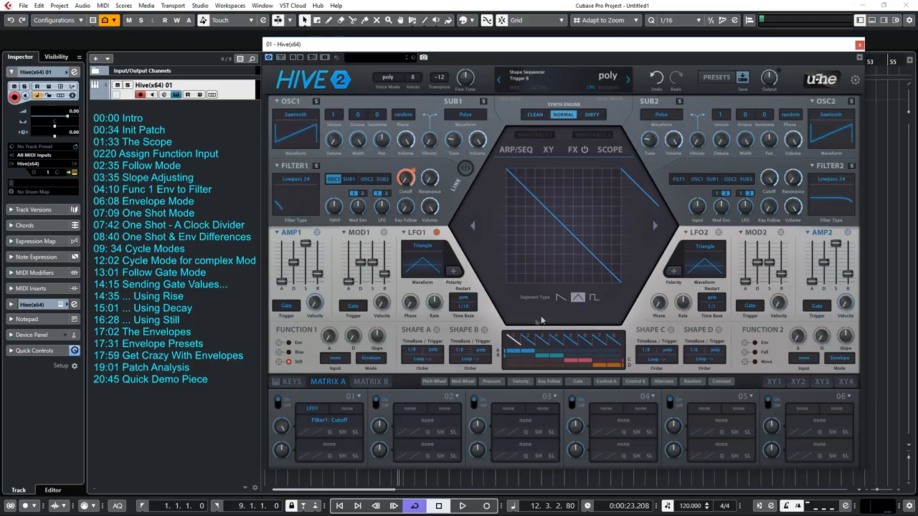
- Display LFO 1 on the scope and set its waveform to sqr hi-lo
left_click(609, 149)
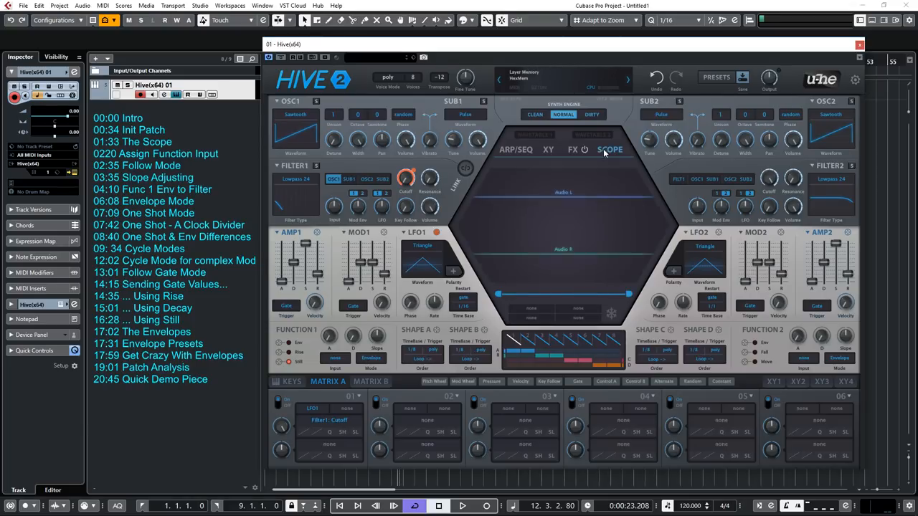
left_click(609, 149)
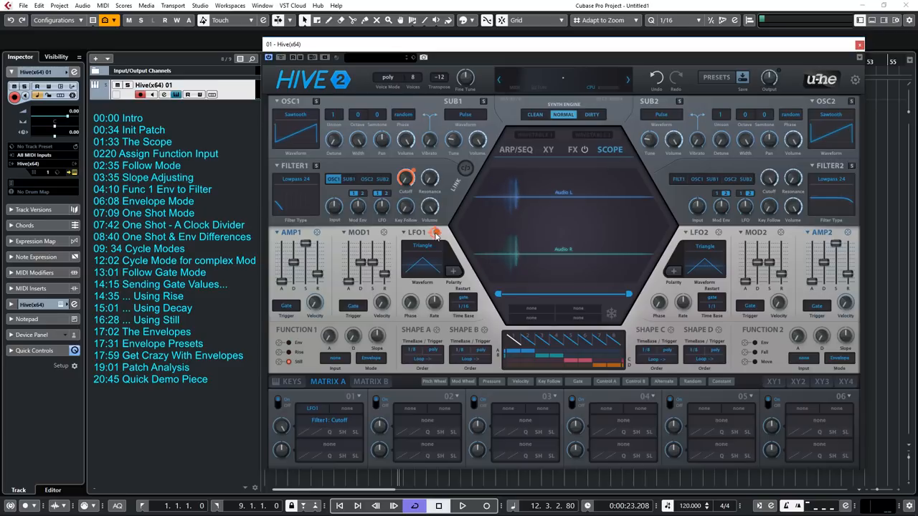
left_click(417, 233)
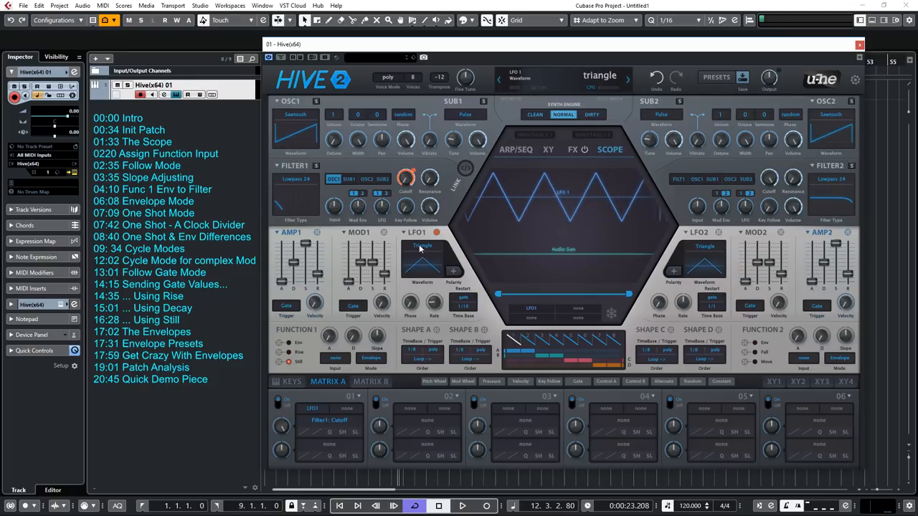
left_click(422, 247)
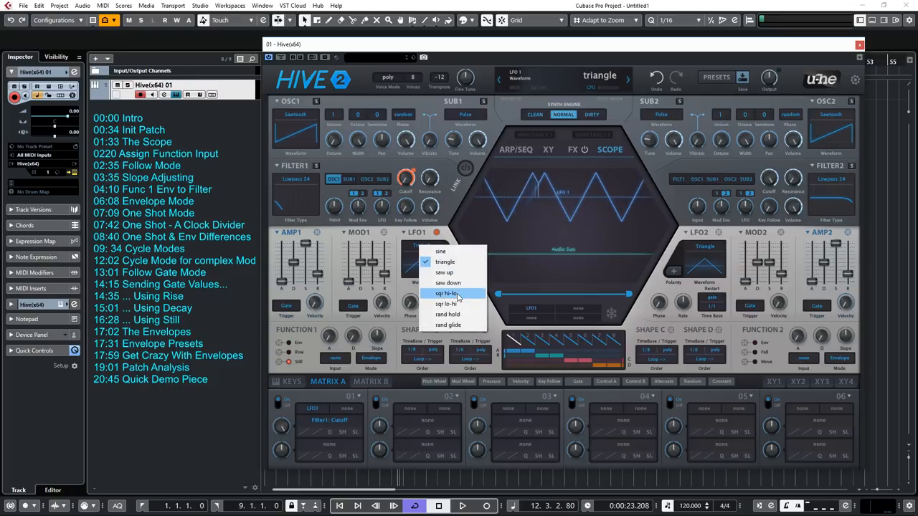
left_click(446, 292)
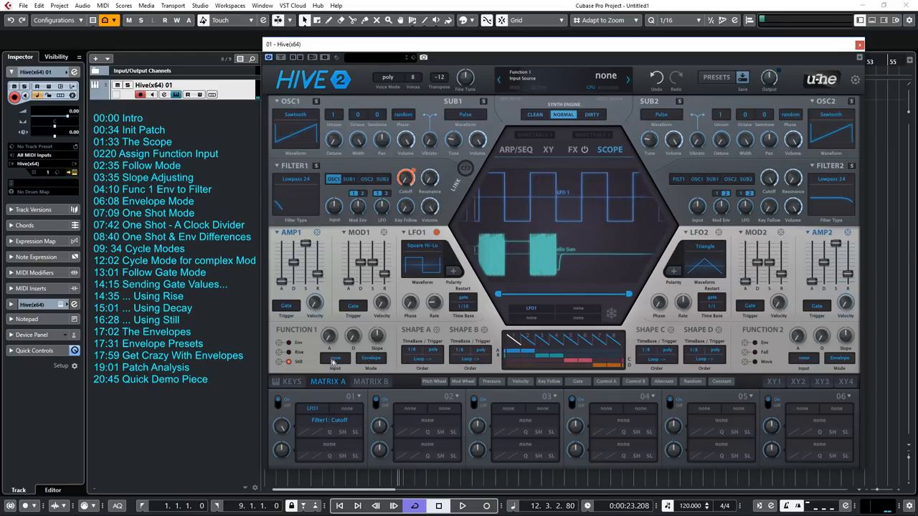
- Set Function 1's input to LFO1 and choose a new Function 1 mode
left_click(336, 367)
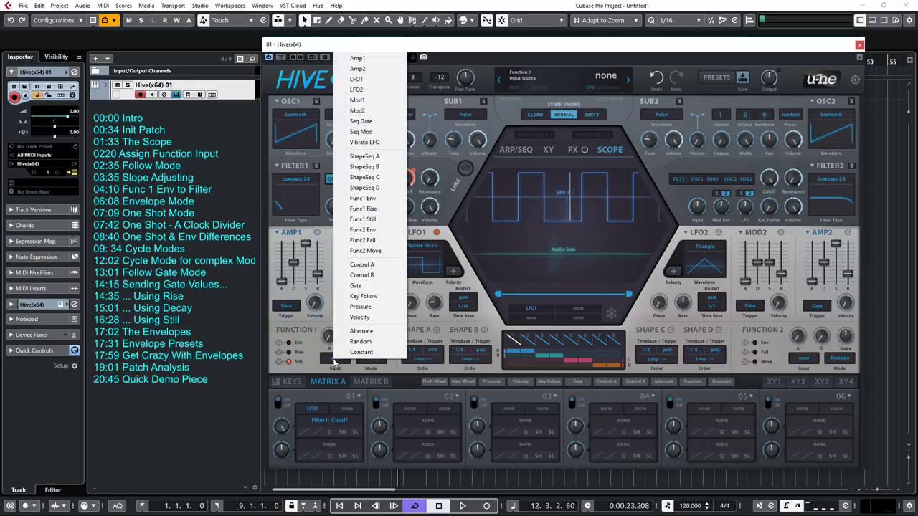
left_click(355, 79)
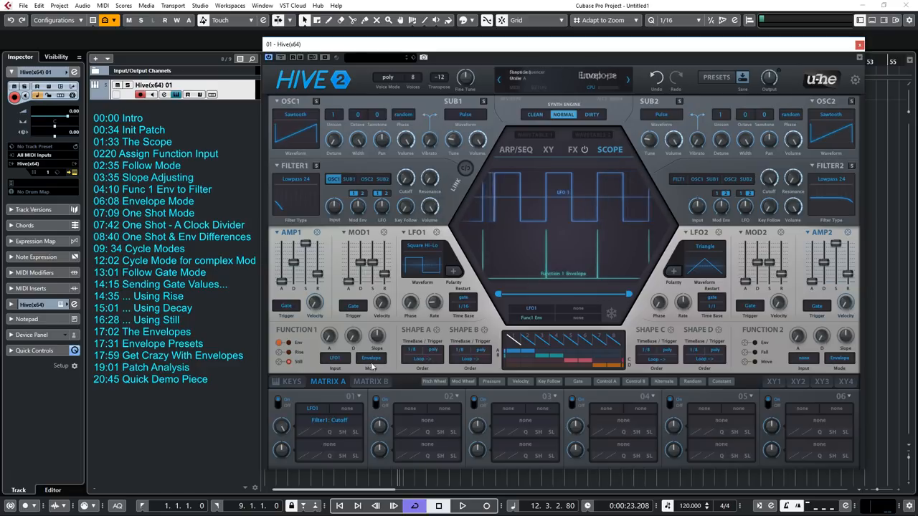
left_click(370, 358)
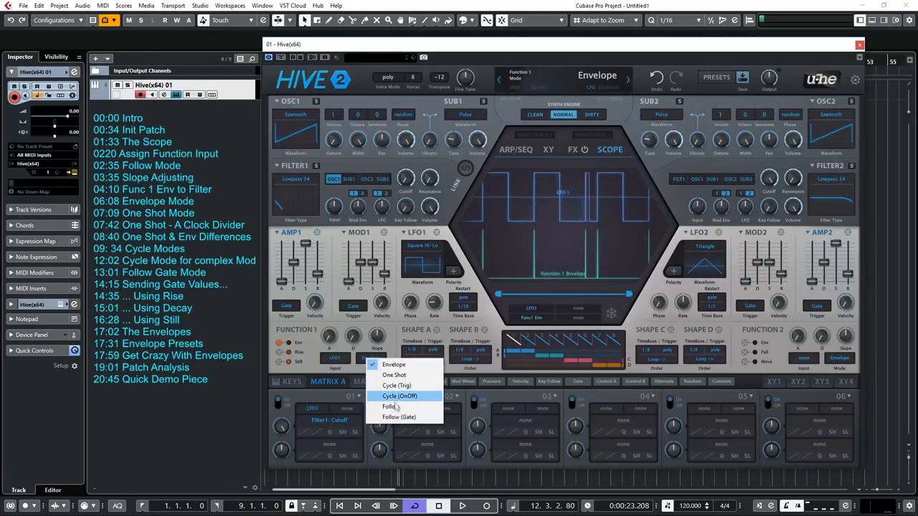
left_click(390, 407)
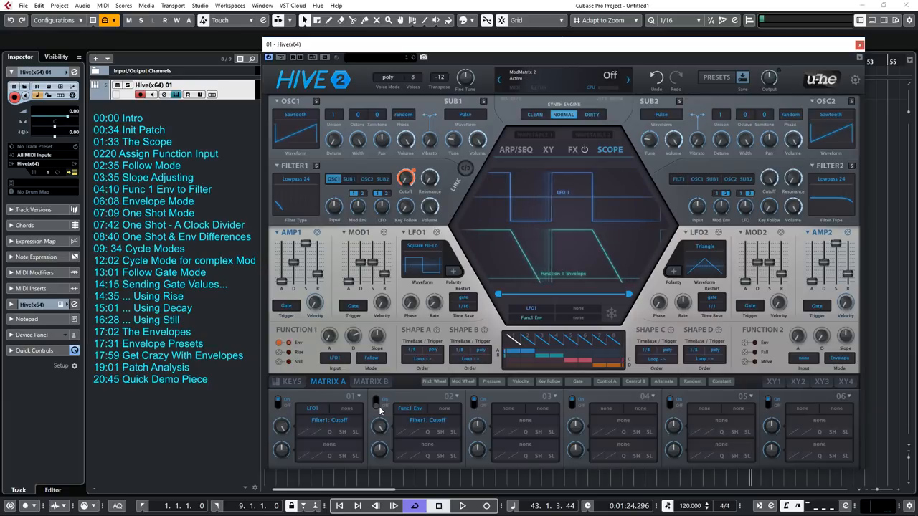
- Set LFO 1's waveform to saw down
left_click(423, 246)
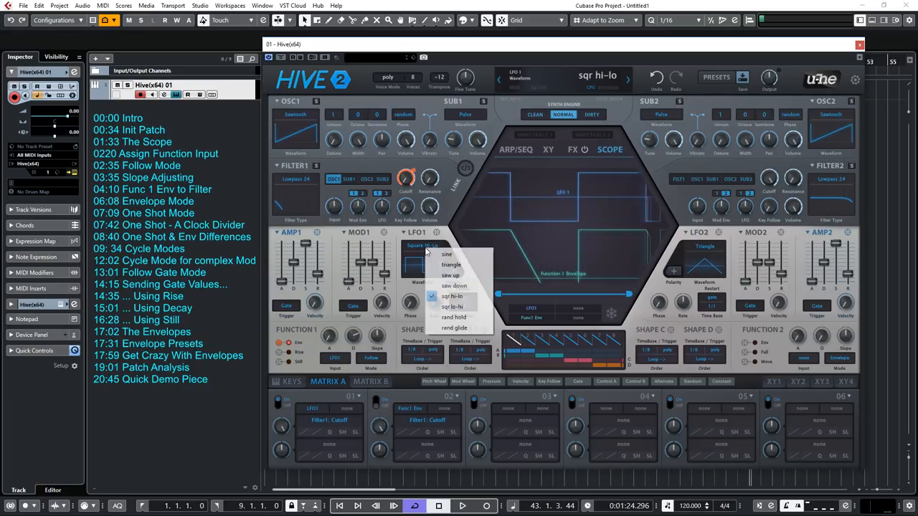
mouse_move(453, 286)
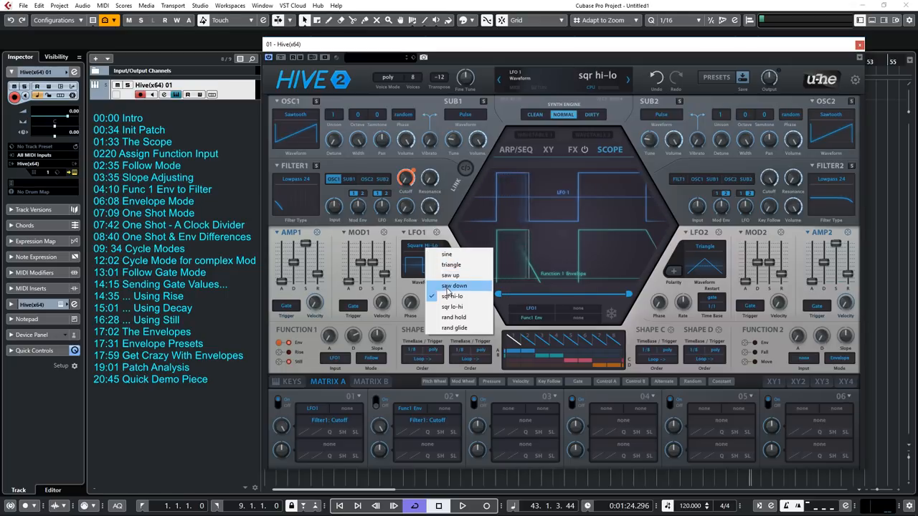
left_click(453, 286)
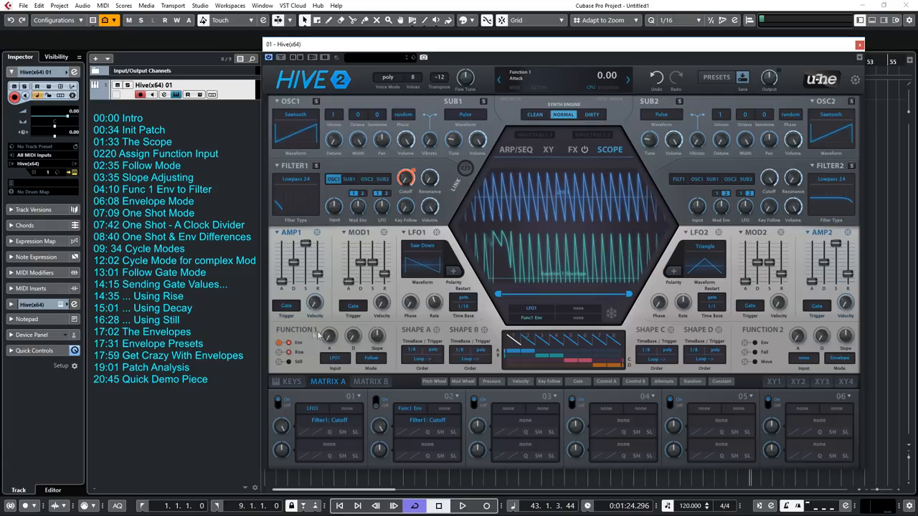
- Set Function 1 to Envelope mode with decay around 61
left_click(369, 358)
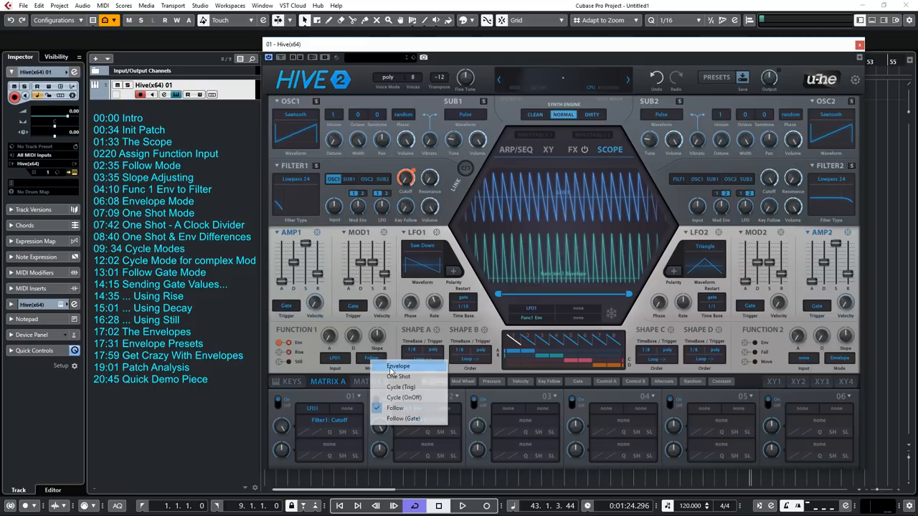
left_click(399, 366)
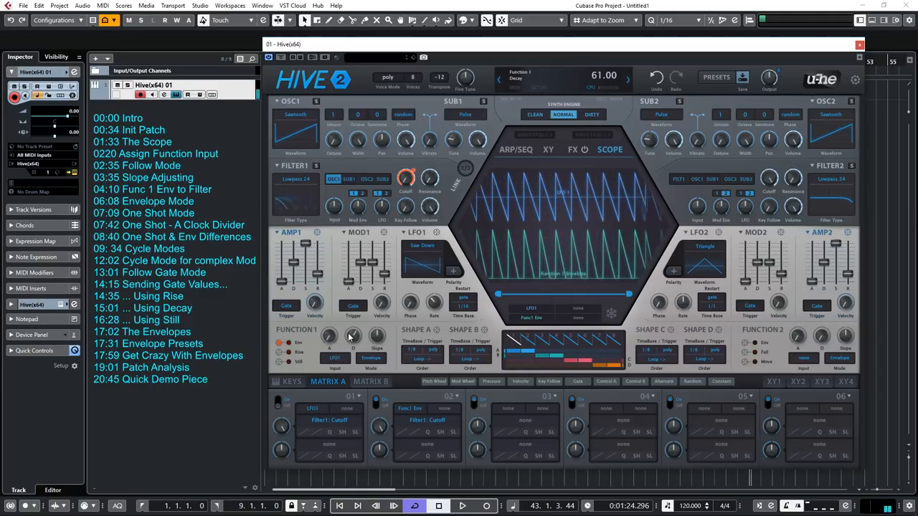
left_click(330, 335)
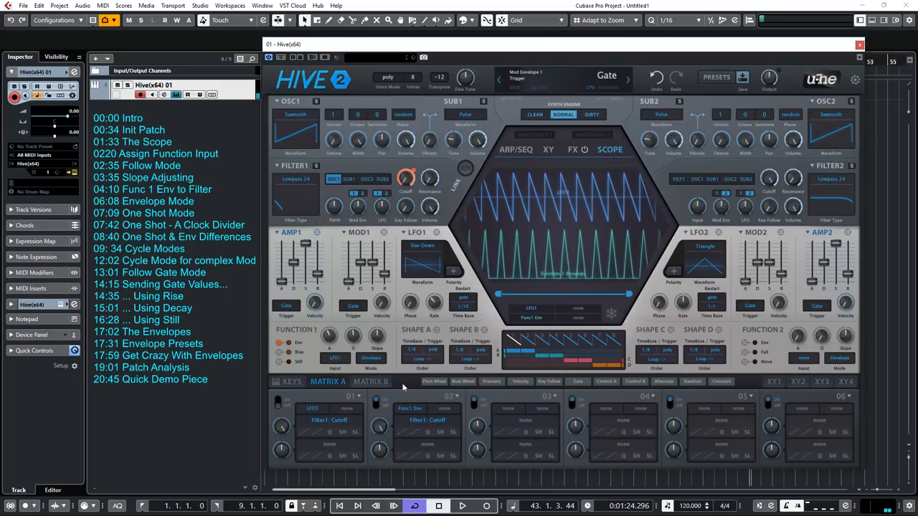
- Select One Shot in the Function 1 mode list and reopen the mode choices
left_click(370, 358)
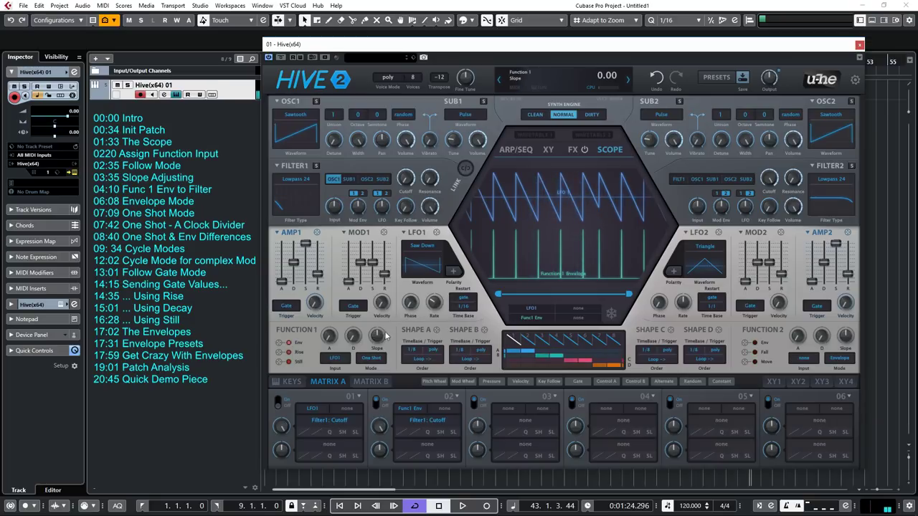
left_click(377, 339)
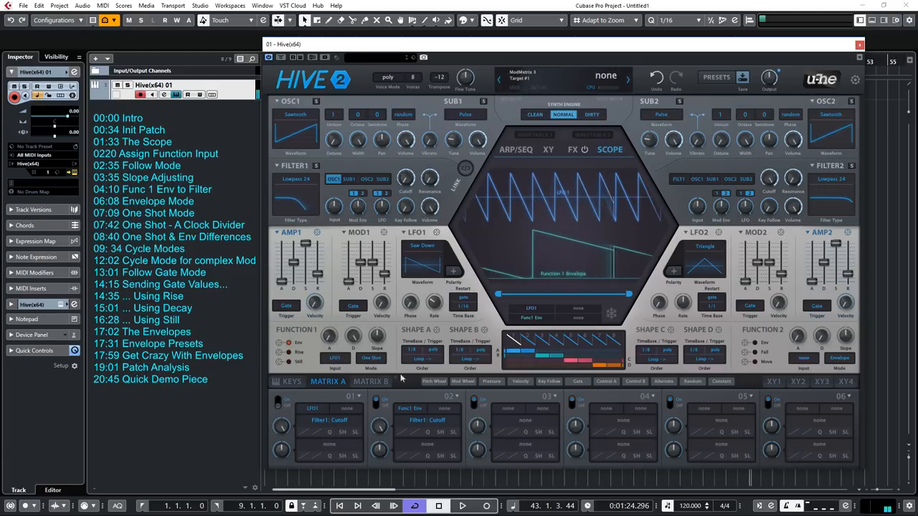
left_click(370, 358)
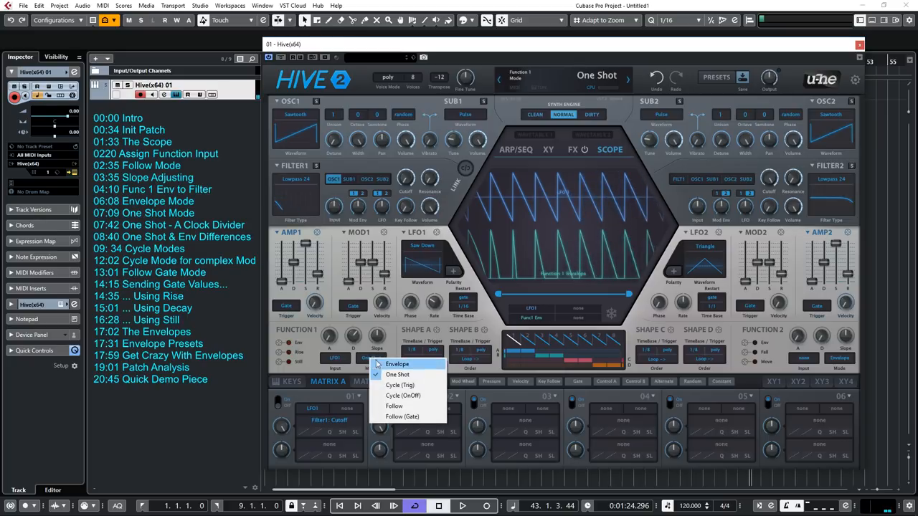
left_click(395, 364)
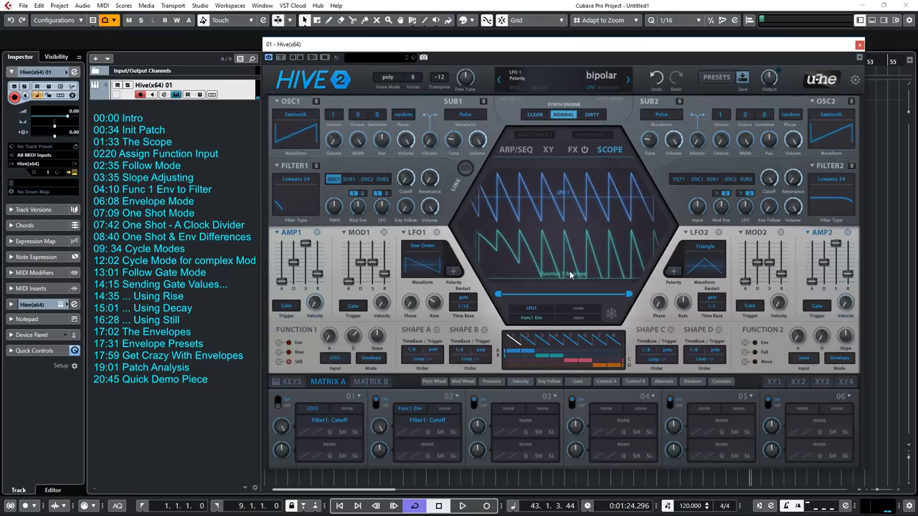
left_click(370, 358)
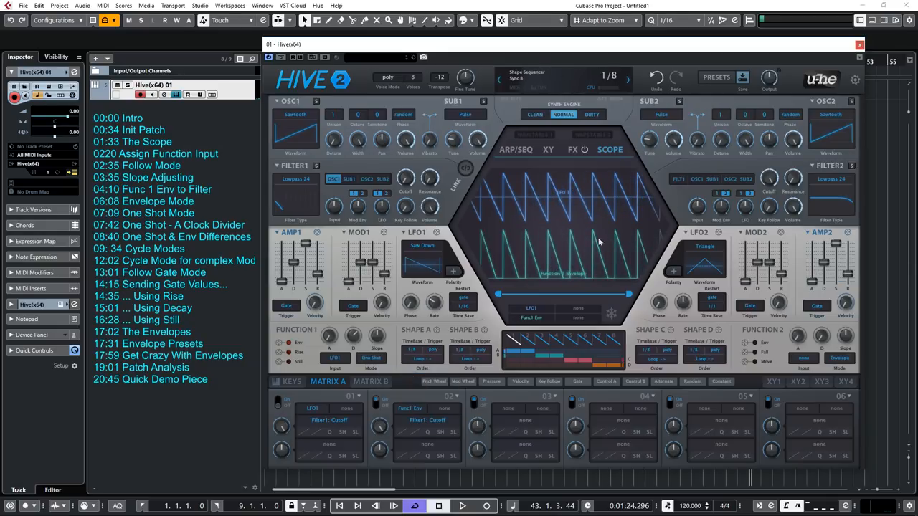
left_click(628, 78)
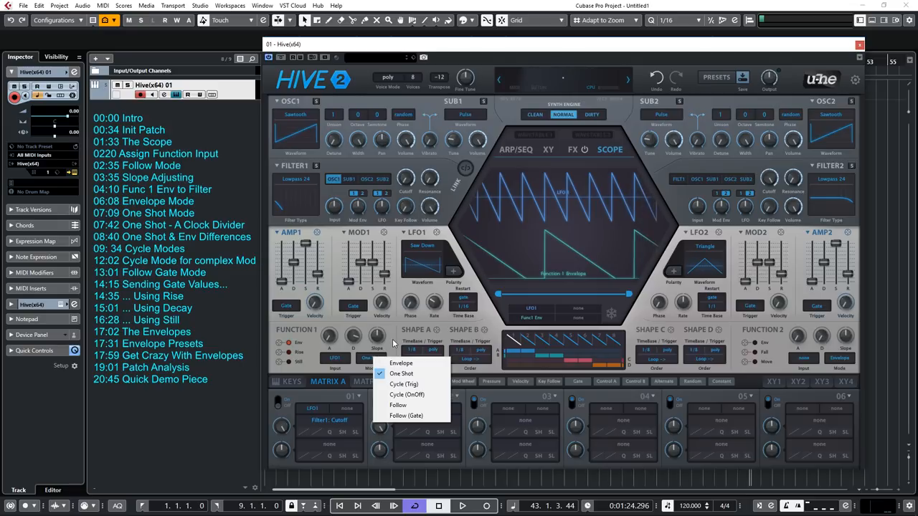
- Set LFO 1 to sqr hi-lo, put Function 1 in a Cycle mode and shorten its decay
left_click(402, 373)
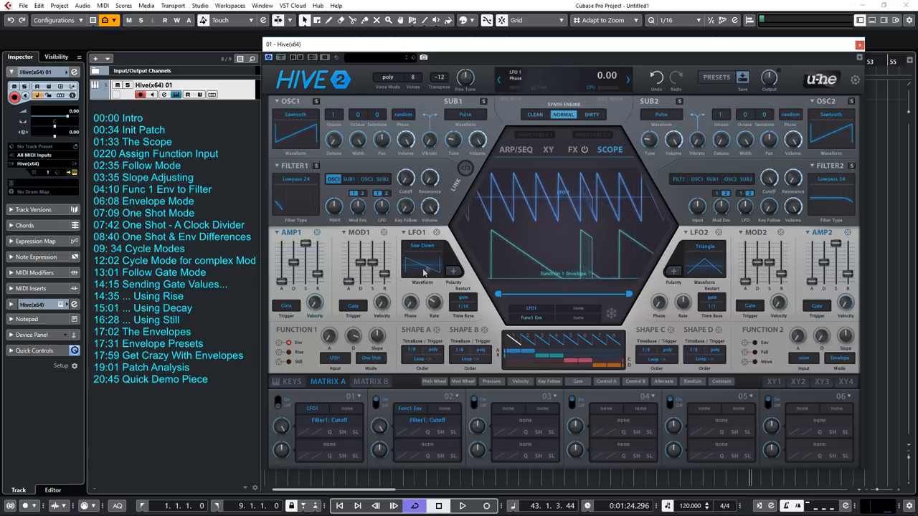
left_click(422, 245)
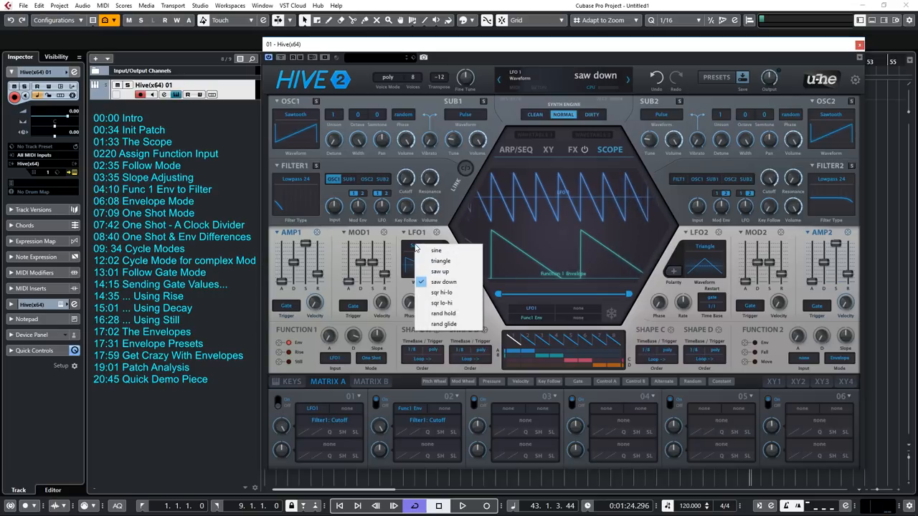
mouse_move(442, 293)
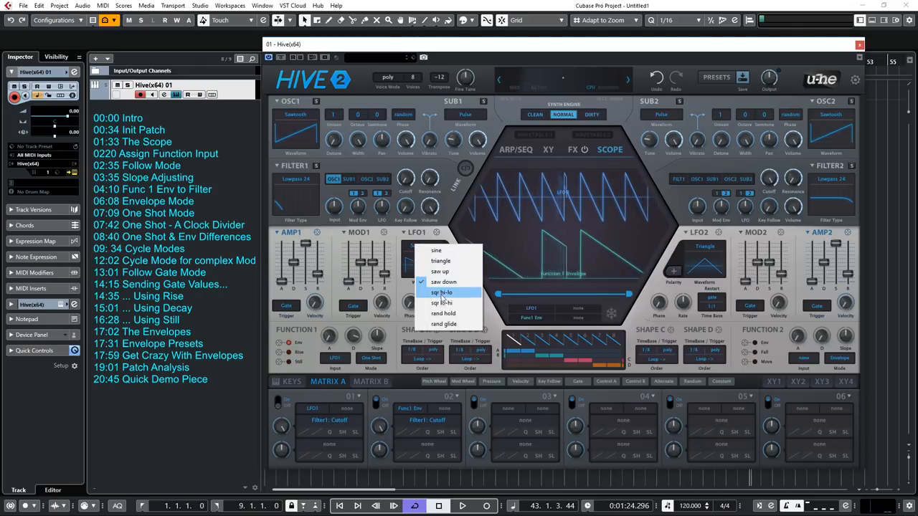
left_click(441, 293)
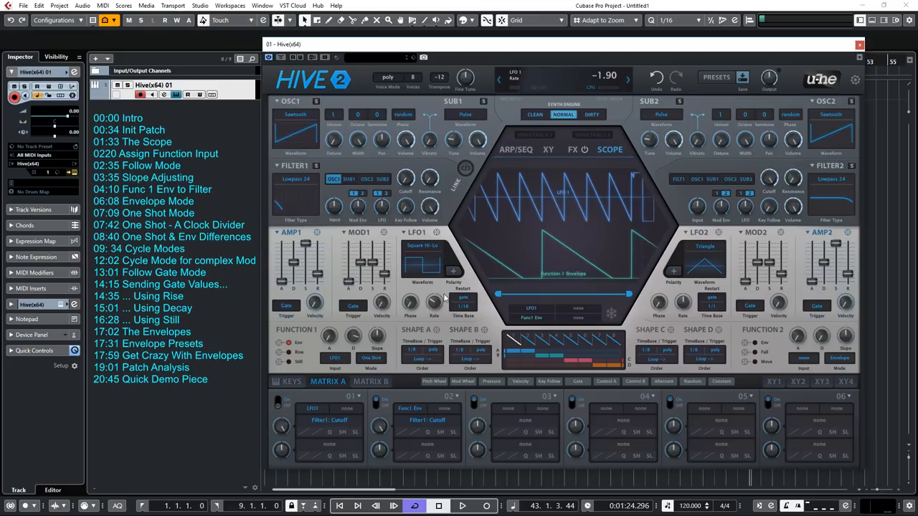
left_click(370, 358)
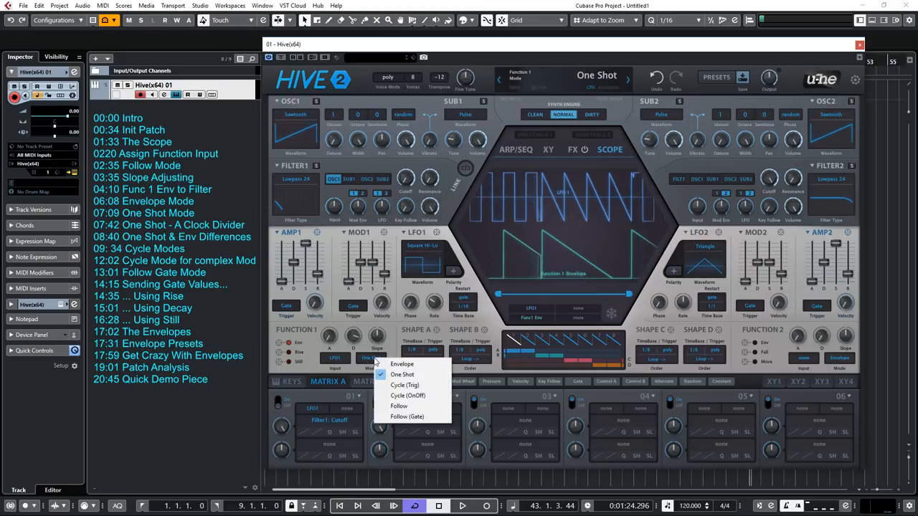
left_click(407, 396)
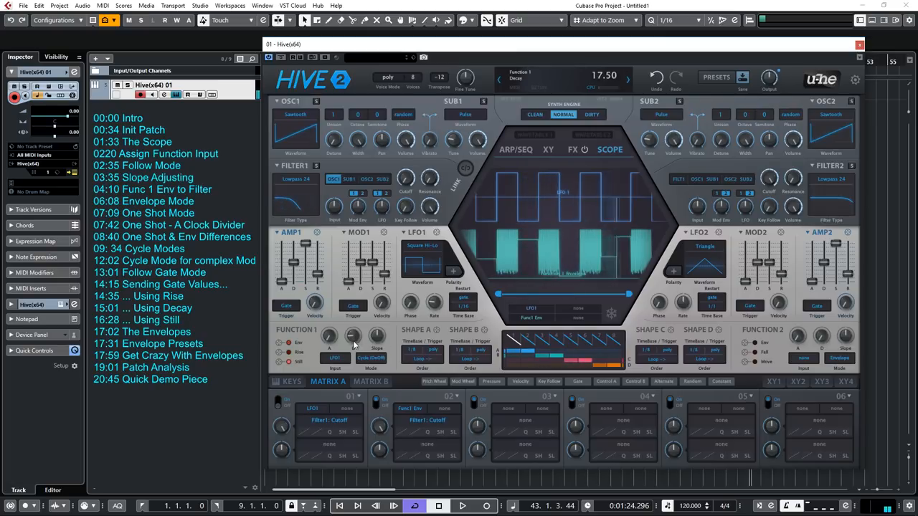
left_click_drag(351, 342, 352, 355)
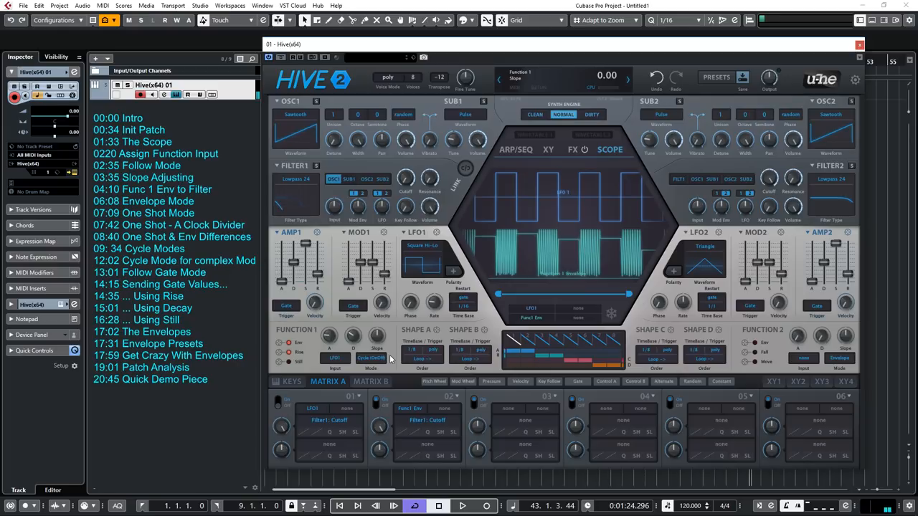
- Switch Function 1 to Cycle (Trig) mode and raise its decay to about 39
left_click(370, 358)
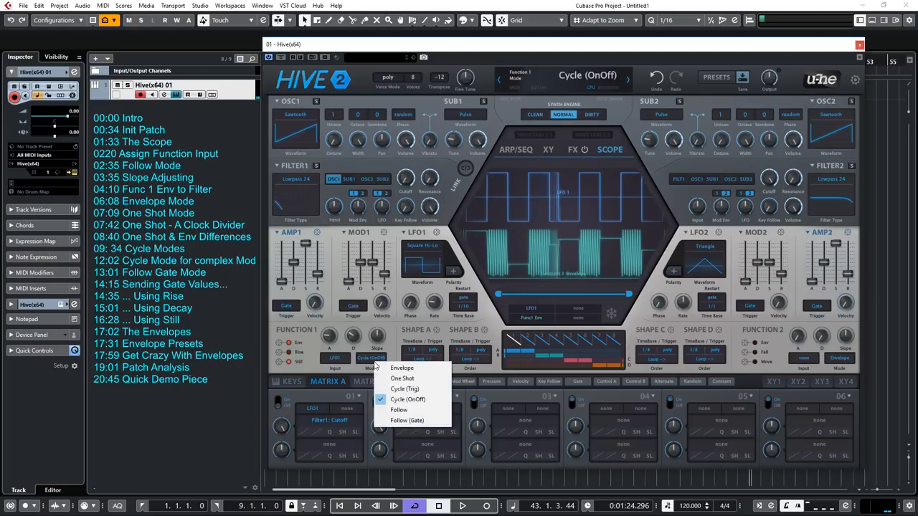
left_click(405, 388)
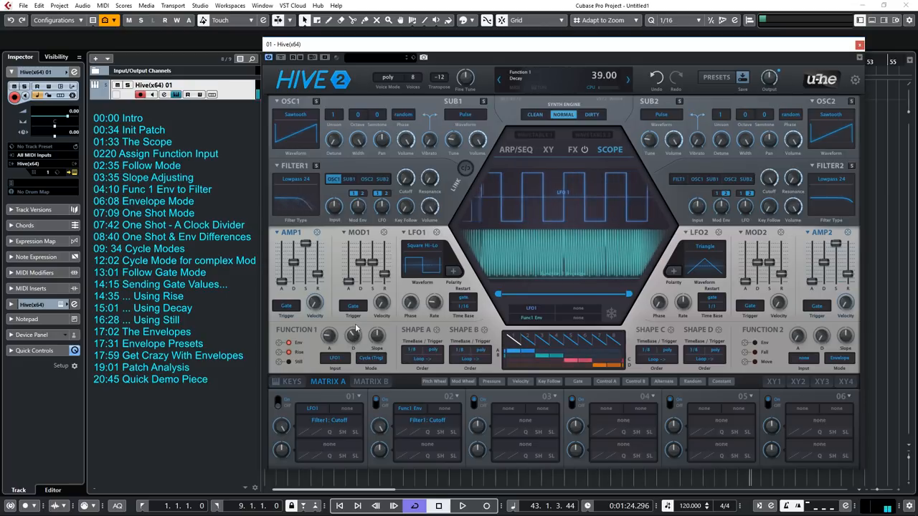
left_click_drag(330, 335, 330, 330)
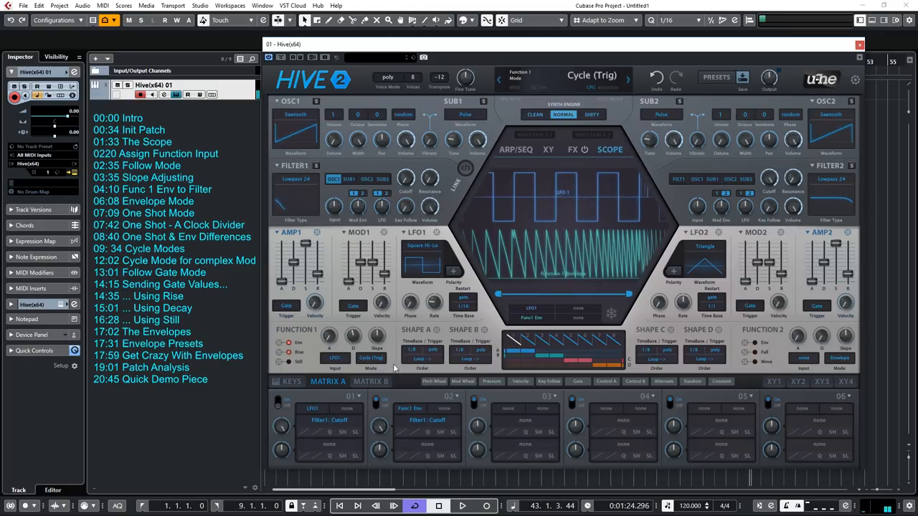
- Switch Function 1's mode to Cycle (Diff)
left_click(370, 358)
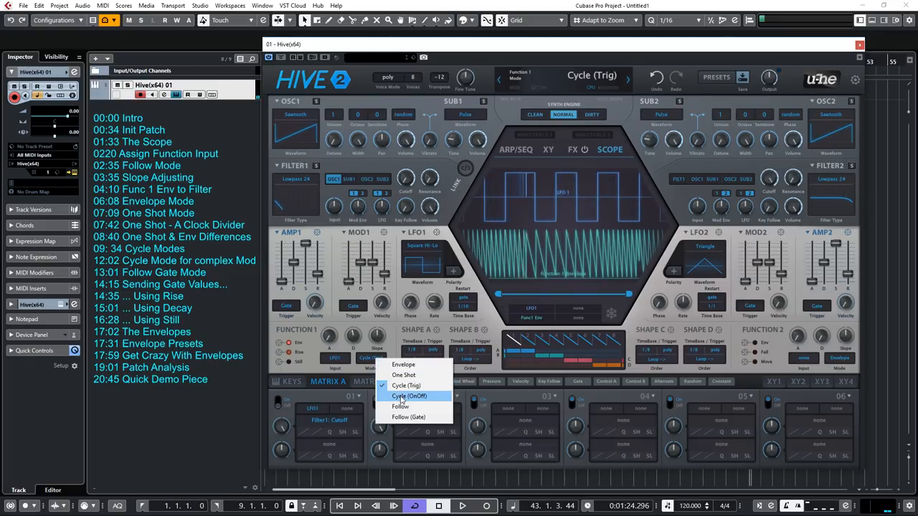
left_click(409, 396)
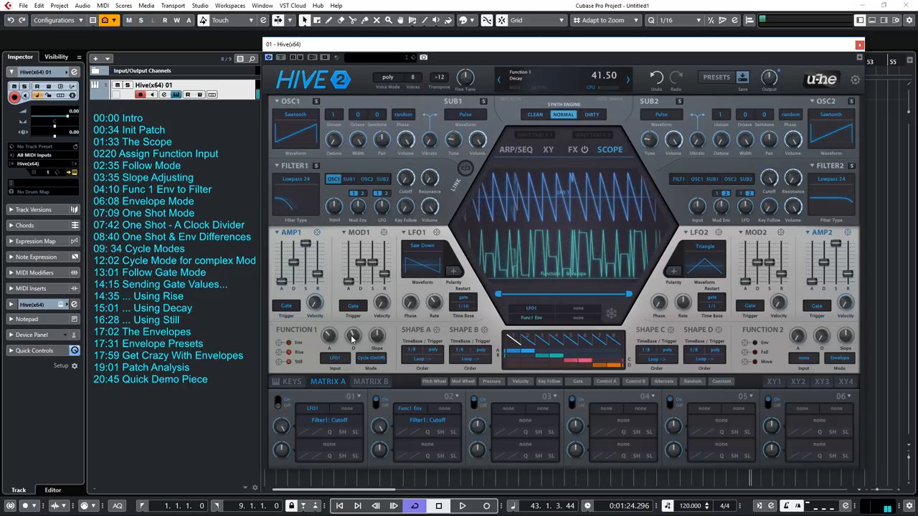
- Retune Function 1's decay and adjust the LFO 1 rate for a more complex cycle
left_click_drag(329, 336, 328, 341)
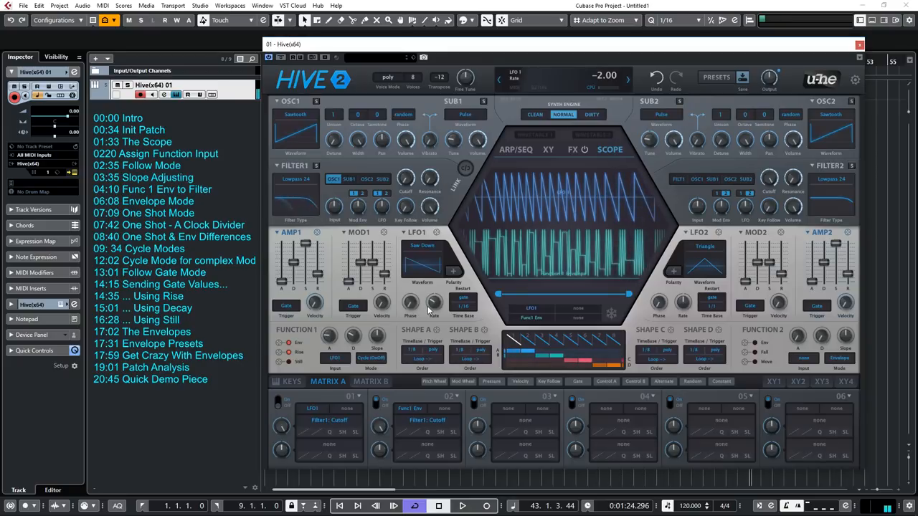
left_click(370, 359)
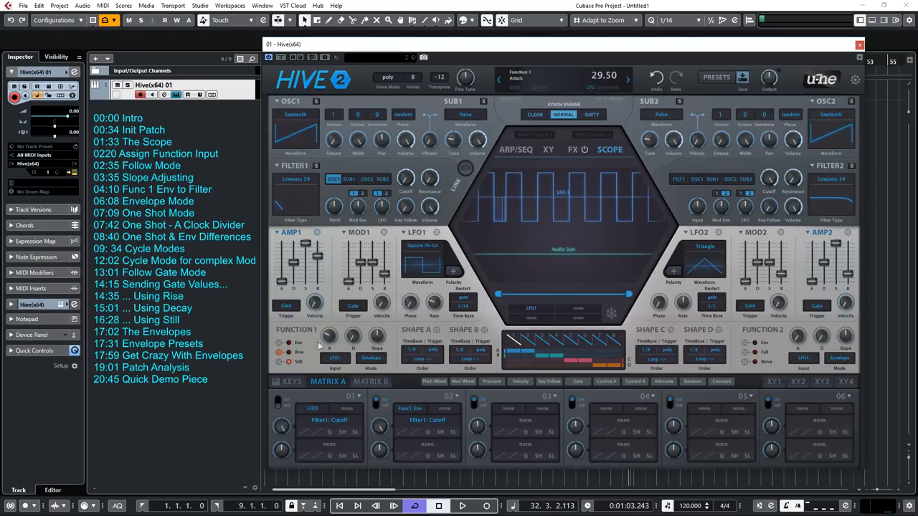
left_click(370, 358)
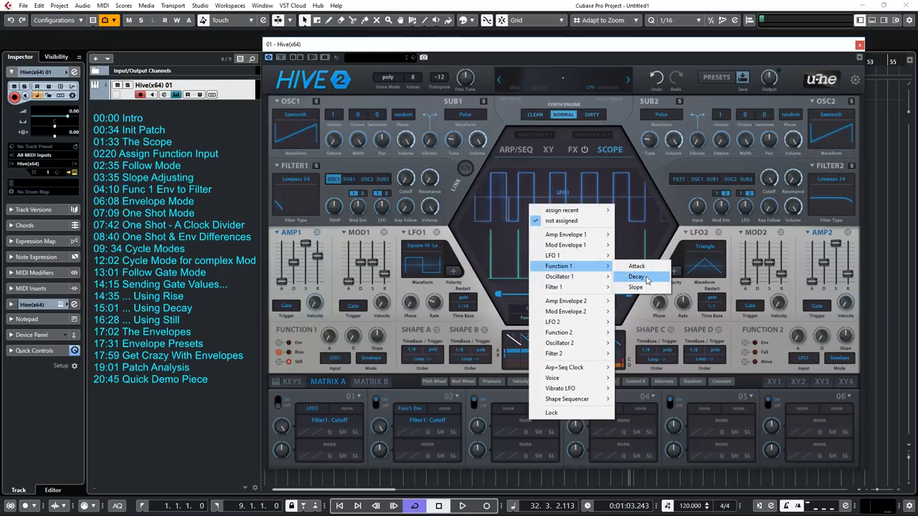
- Route a third modulation slot to Func1: Decay via the target menu
left_click(636, 276)
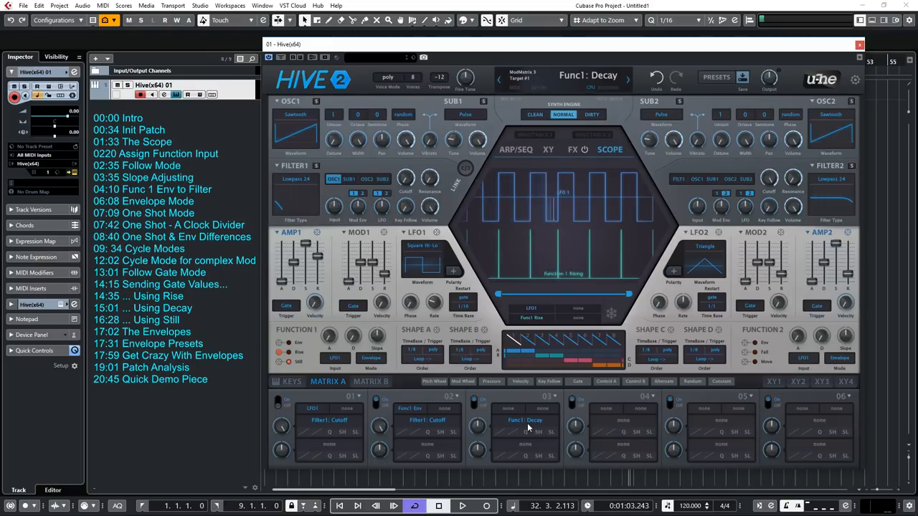
mouse_move(588, 283)
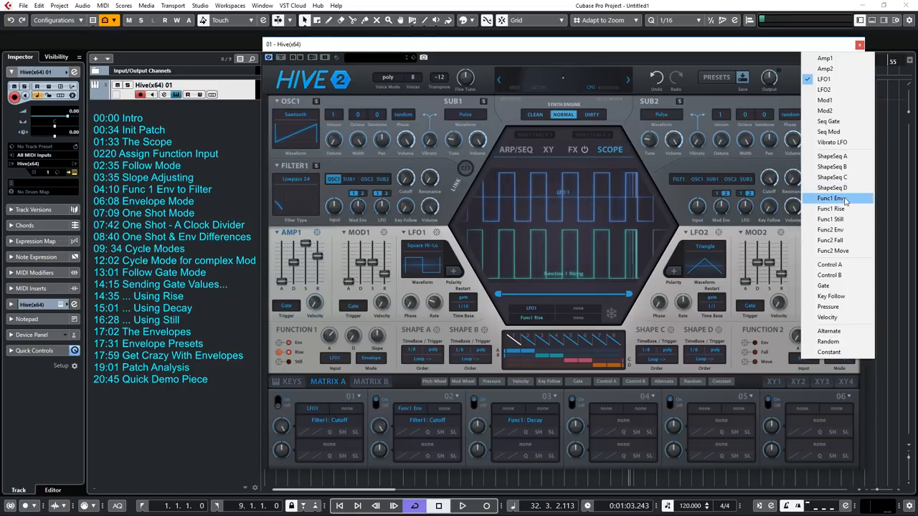
- Set Function 1's input source to Func1 Rise, then Func1 Still, then Func1 Env
left_click(831, 207)
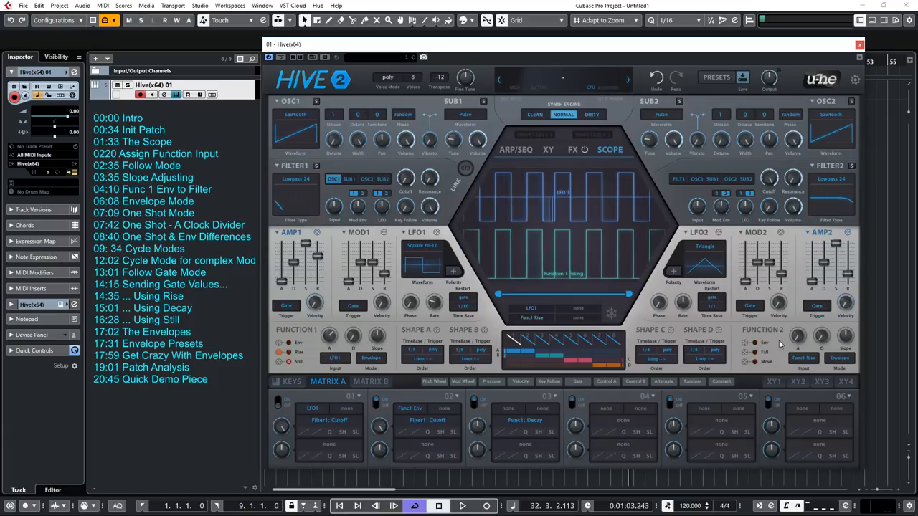
left_click(797, 341)
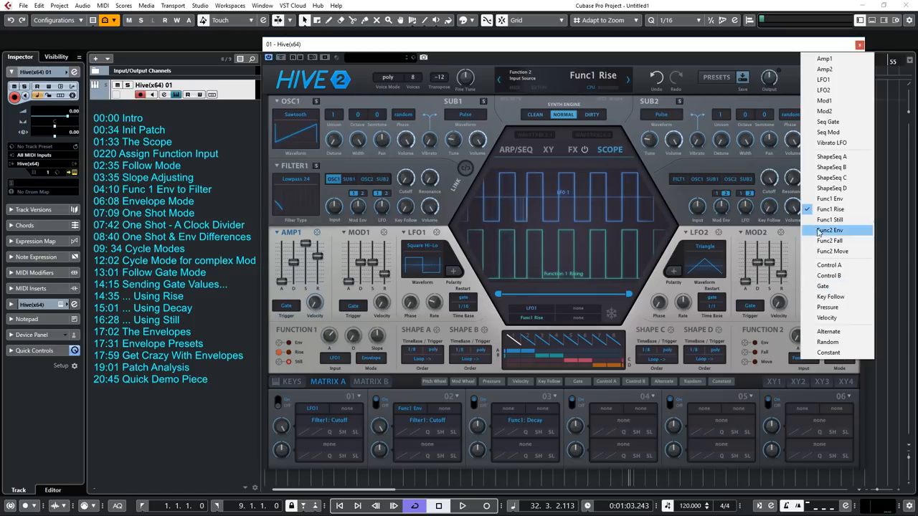
mouse_move(829, 219)
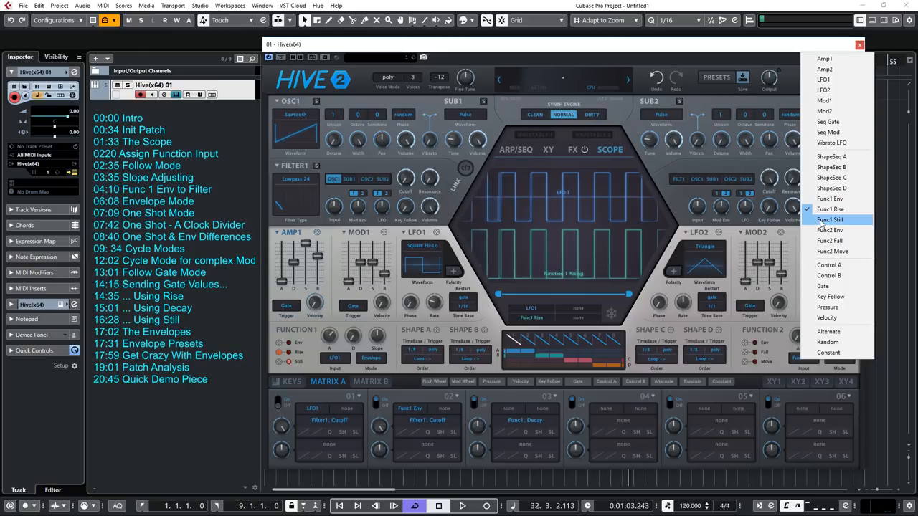
left_click(831, 220)
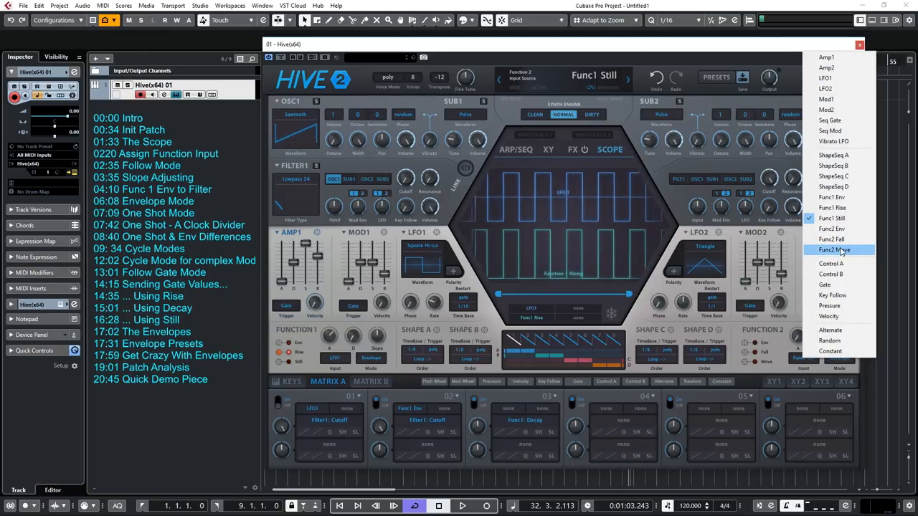
mouse_move(831, 198)
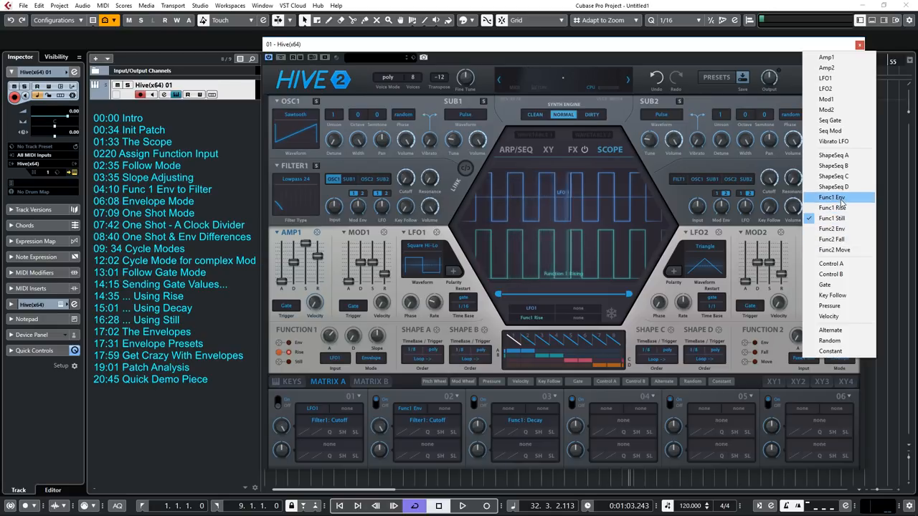
left_click(831, 198)
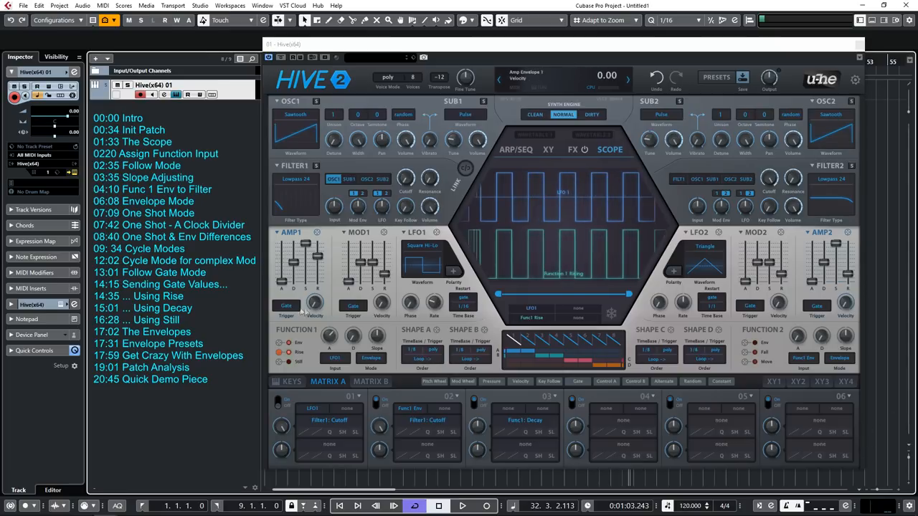
- Show the Amp 1 envelope trigger choices: Gate, One Shot, LFO 1, LFO 2
left_click(287, 307)
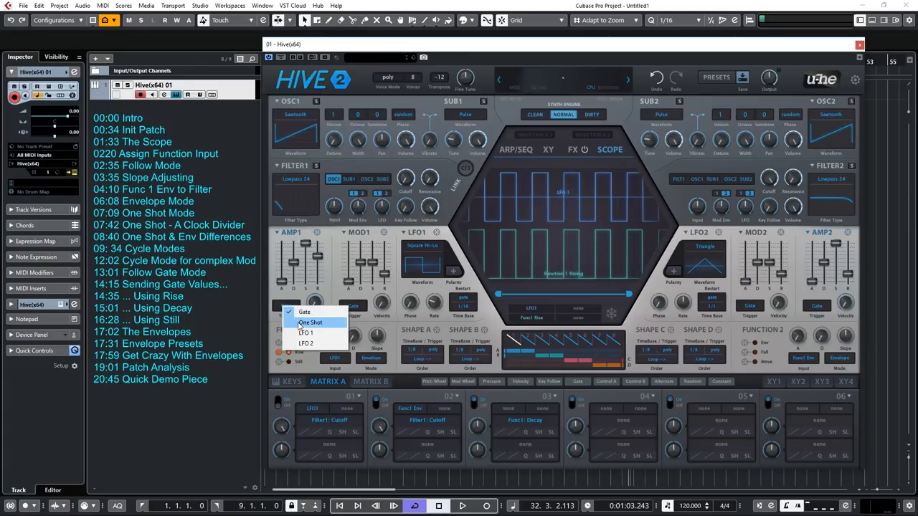
mouse_move(305, 333)
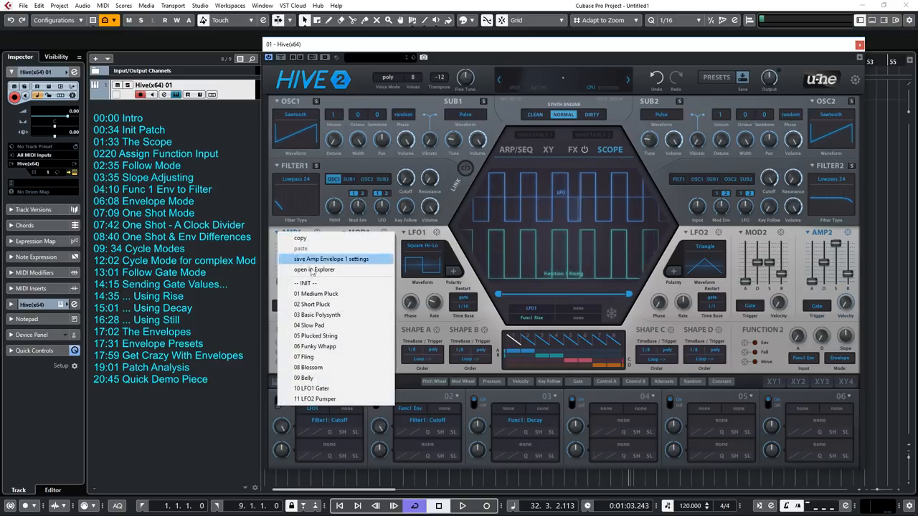
mouse_move(313, 304)
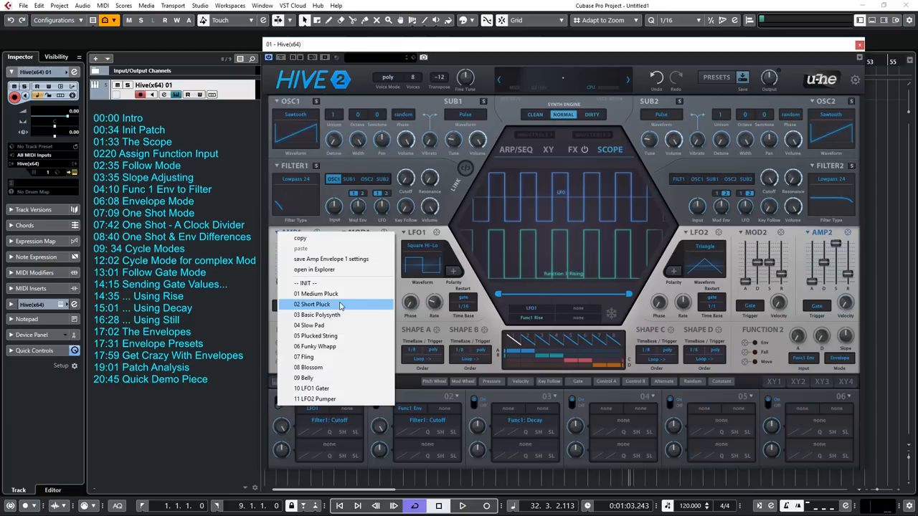
mouse_move(337, 324)
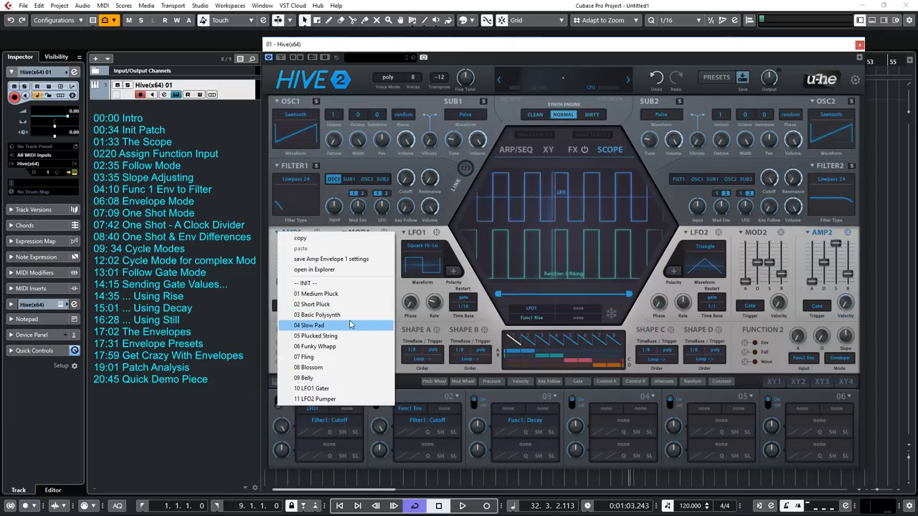
mouse_move(315, 293)
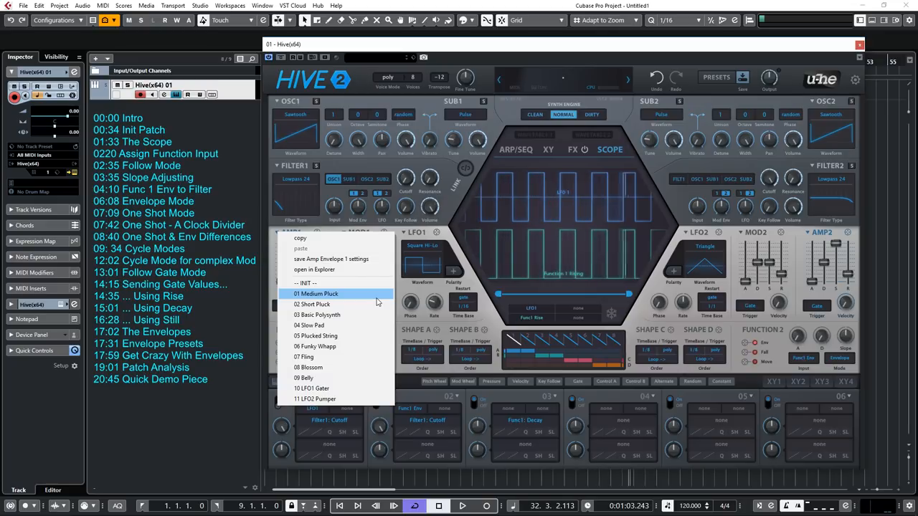
mouse_move(343, 238)
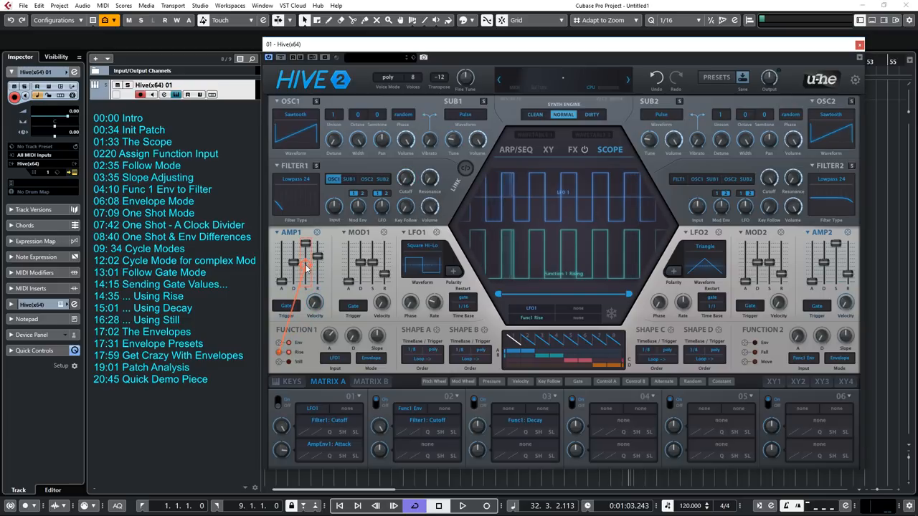
- Drag an AMP 1 envelope slider upward to reshape the amplitude envelope
left_click_drag(299, 279, 299, 258)
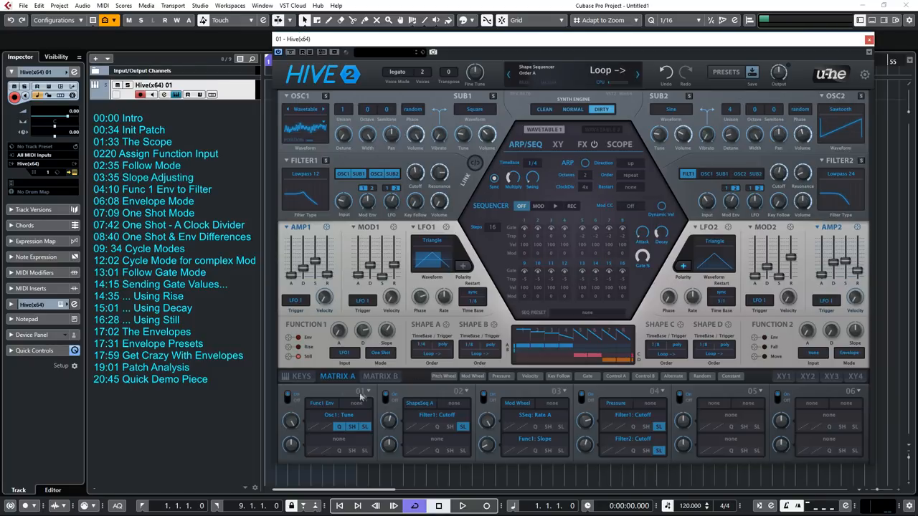
- On AZ Light Year, confirm slot 1 keeps minor chord quantization and LFO1 as its source
left_click(344, 352)
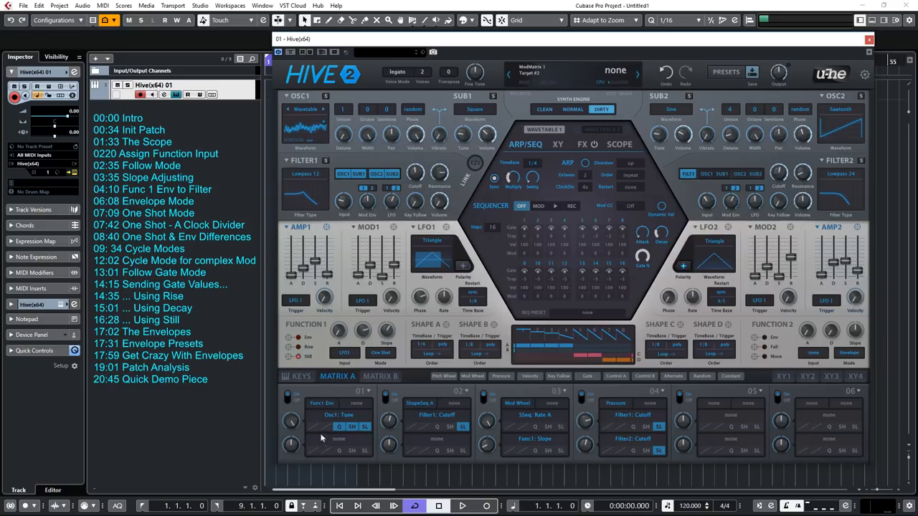
left_click(321, 403)
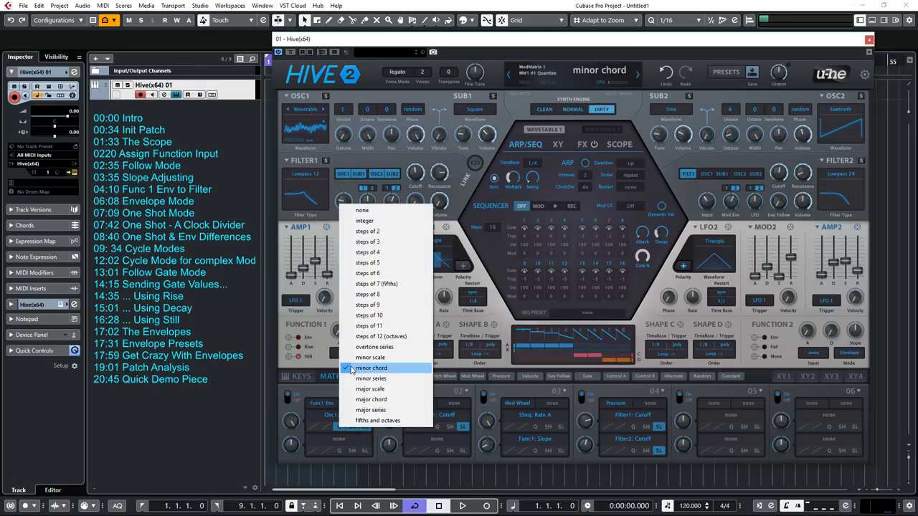
left_click(371, 367)
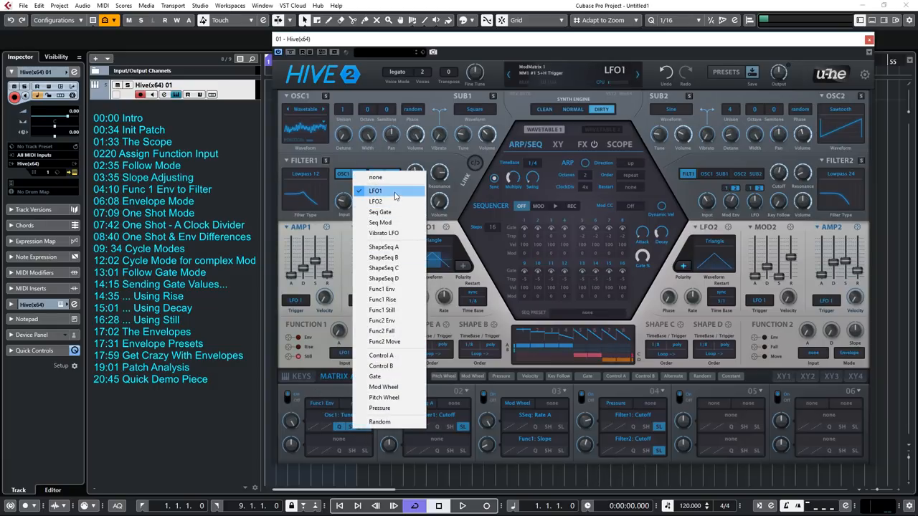
left_click(376, 189)
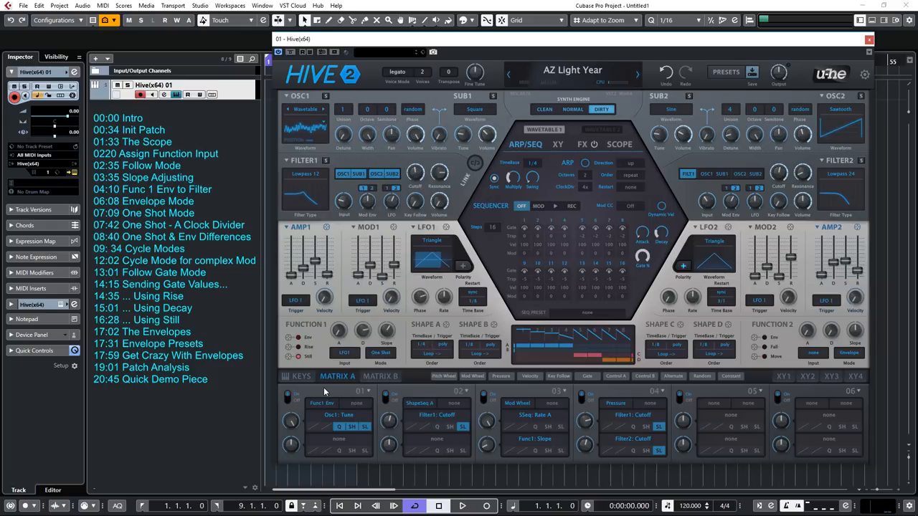
left_click(351, 427)
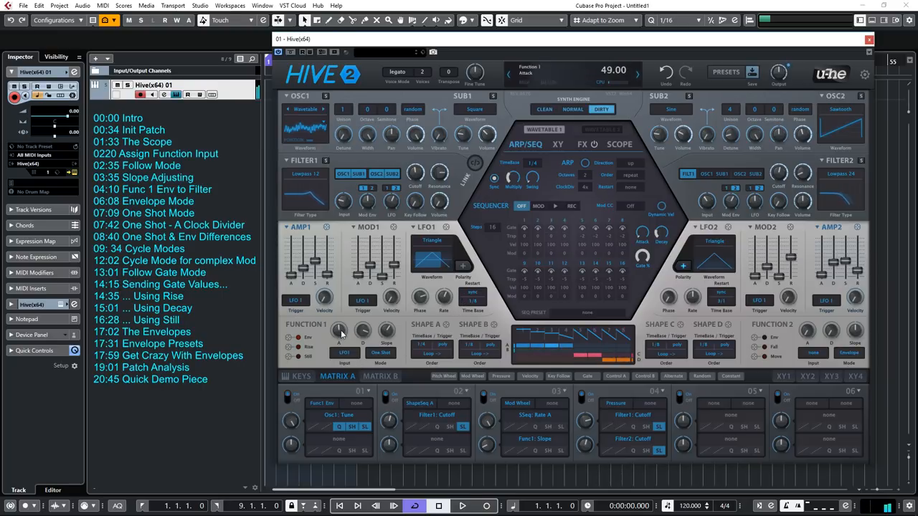
- Raise the Function 1 Attack knob to about 49.00
left_click_drag(339, 332, 338, 350)
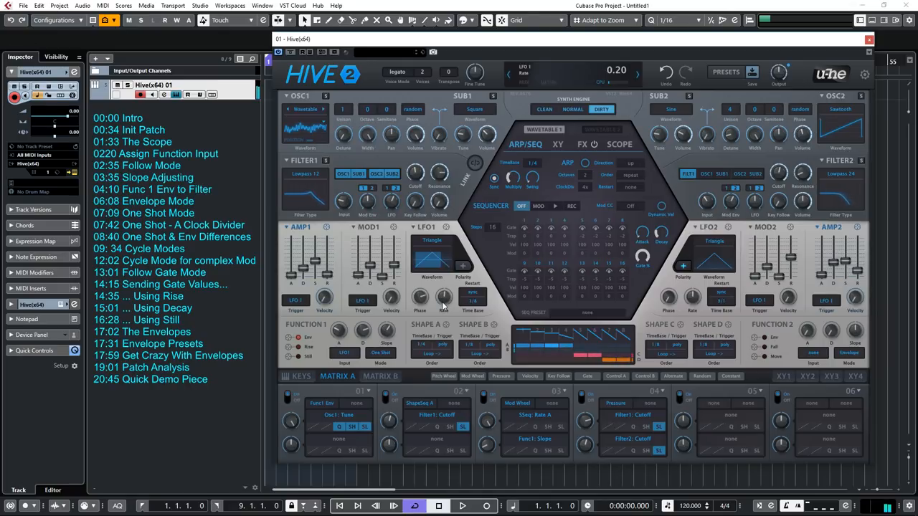
- Set slot 1 smoothing to none, then to slow, and leave the plugin window
left_click(390, 422)
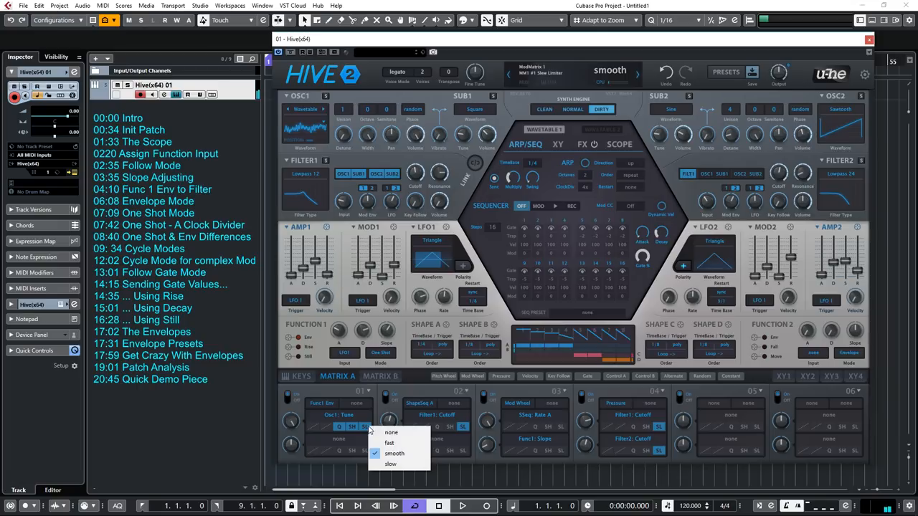
left_click(389, 431)
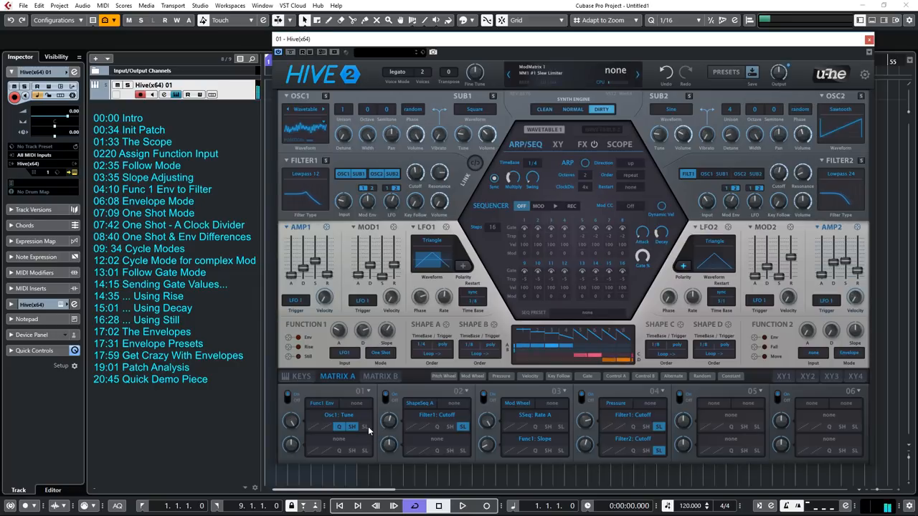
left_click(338, 427)
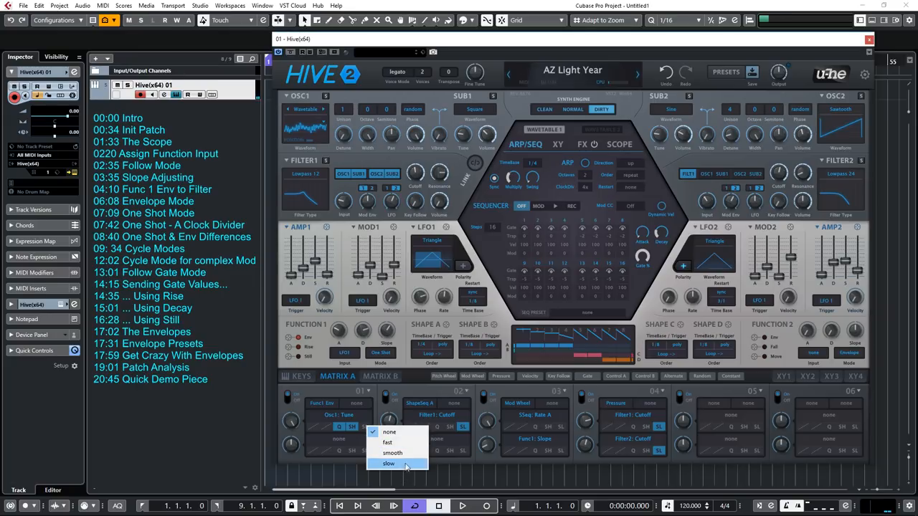
left_click(392, 453)
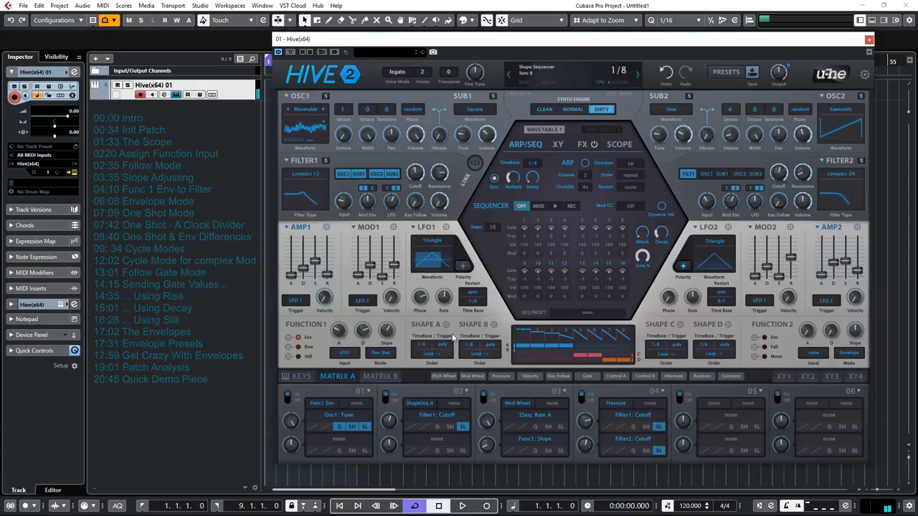
left_click(868, 40)
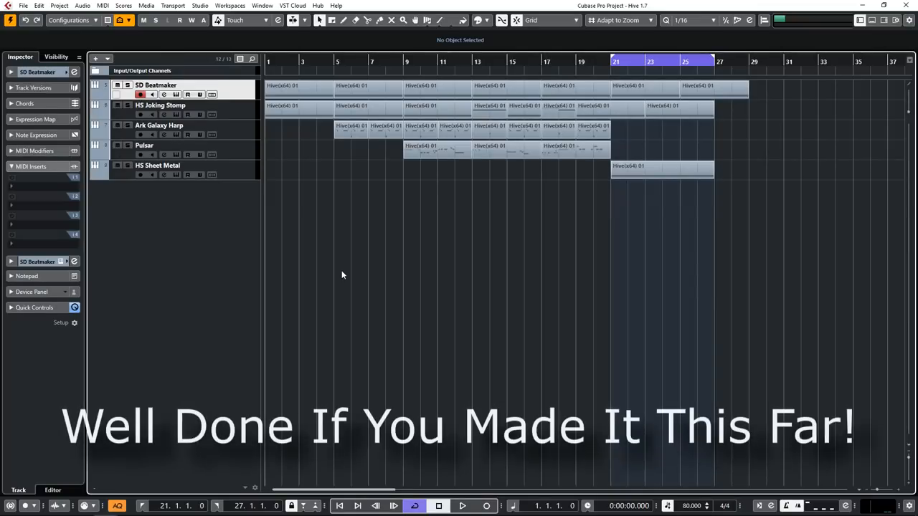
mouse_move(280, 212)
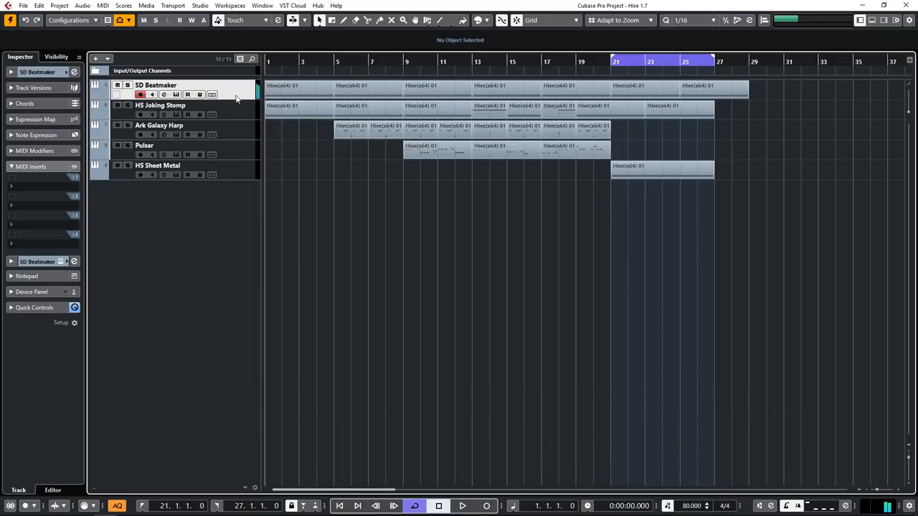
- Select the SD Beatmaker, HS Joking Stomp, Ark Galaxy Harp and Pulsar tracks, then start playback
left_click(179, 106)
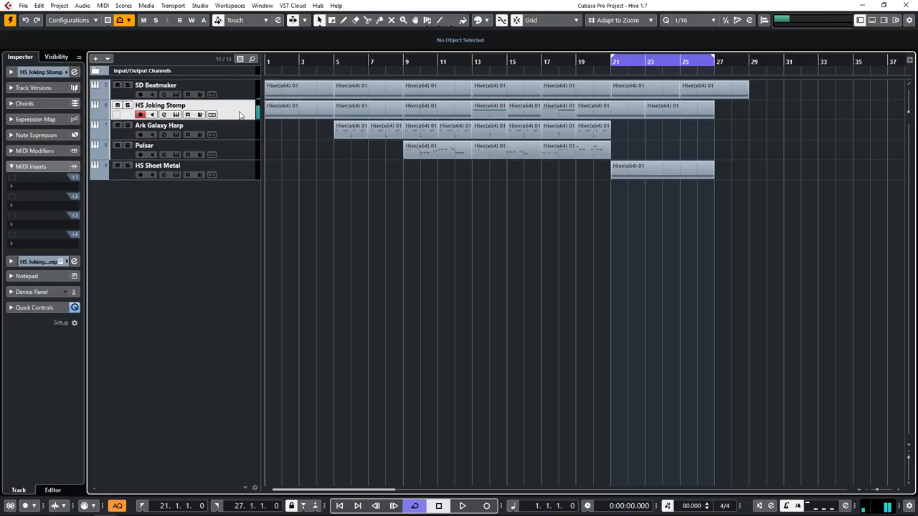
left_click(159, 126)
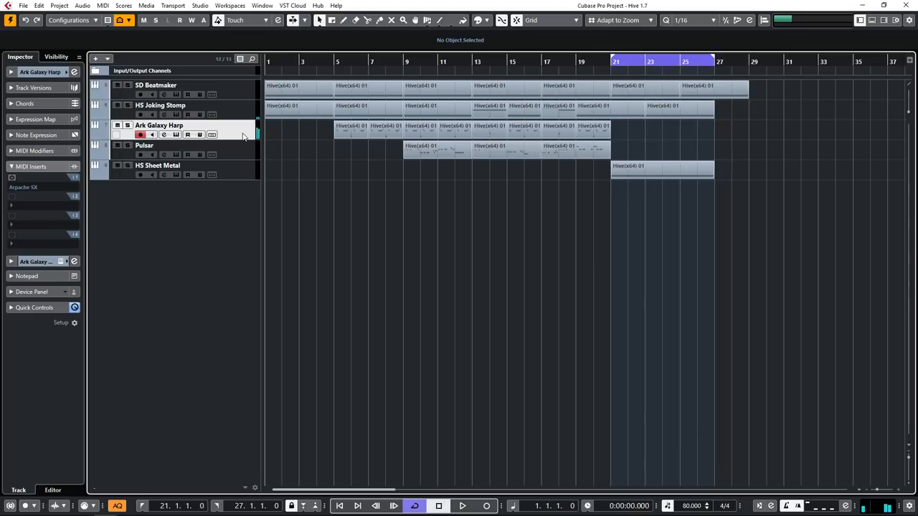
left_click(144, 144)
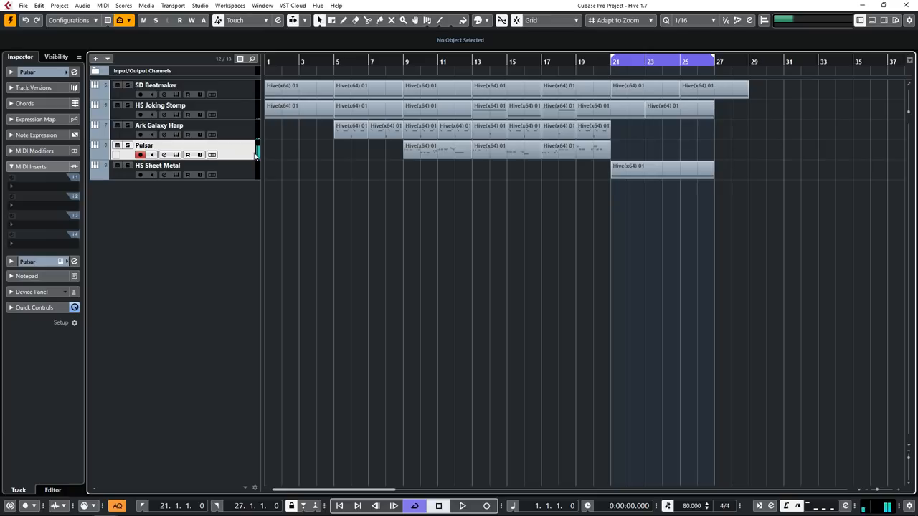
left_click(158, 164)
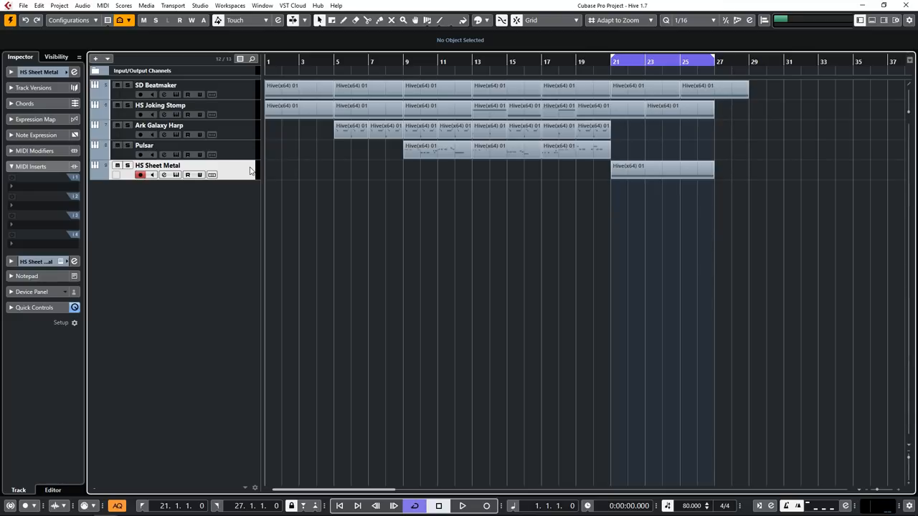
left_click(462, 505)
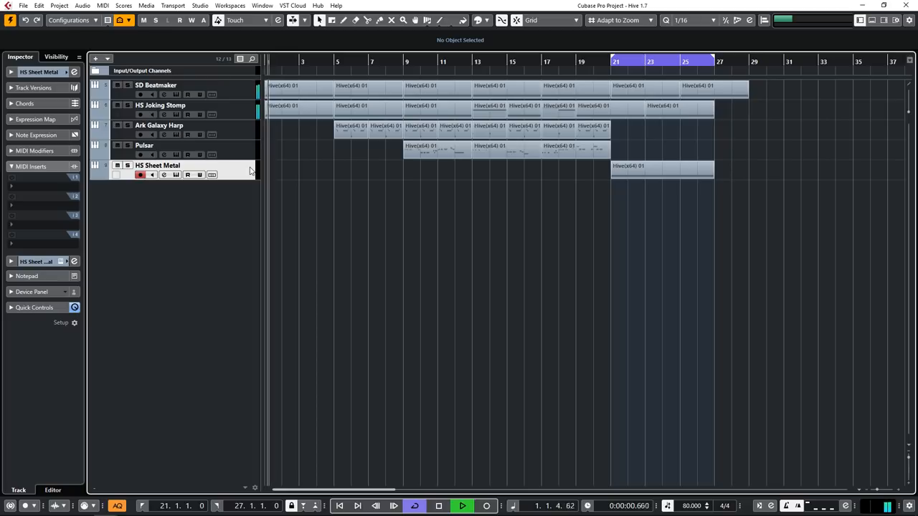